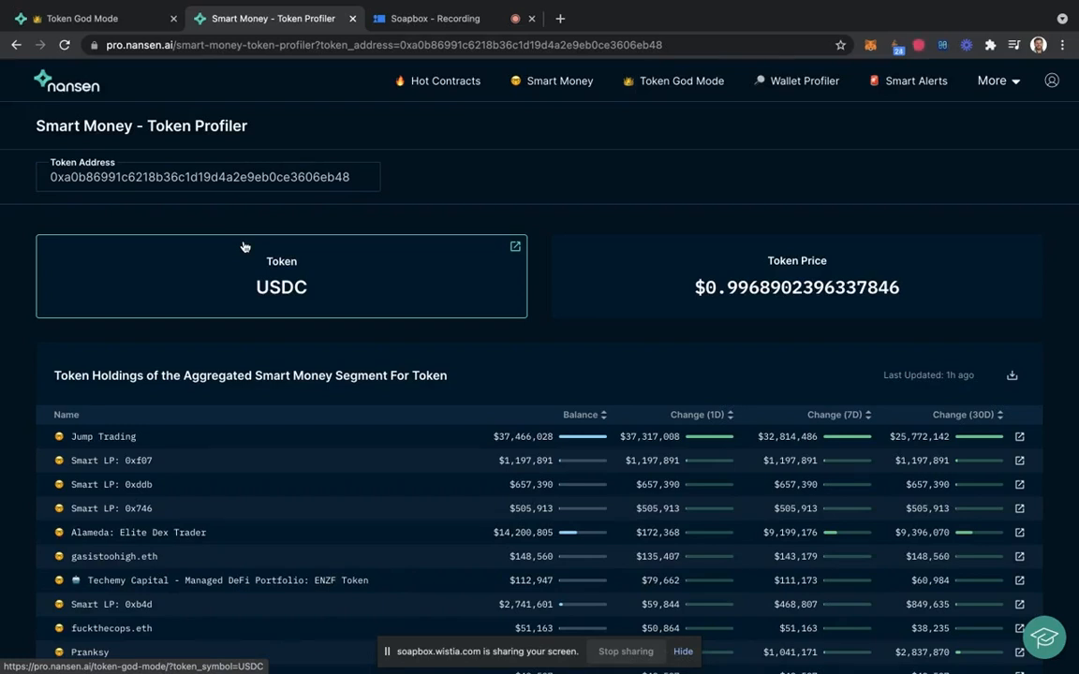
mouse_move(442, 122)
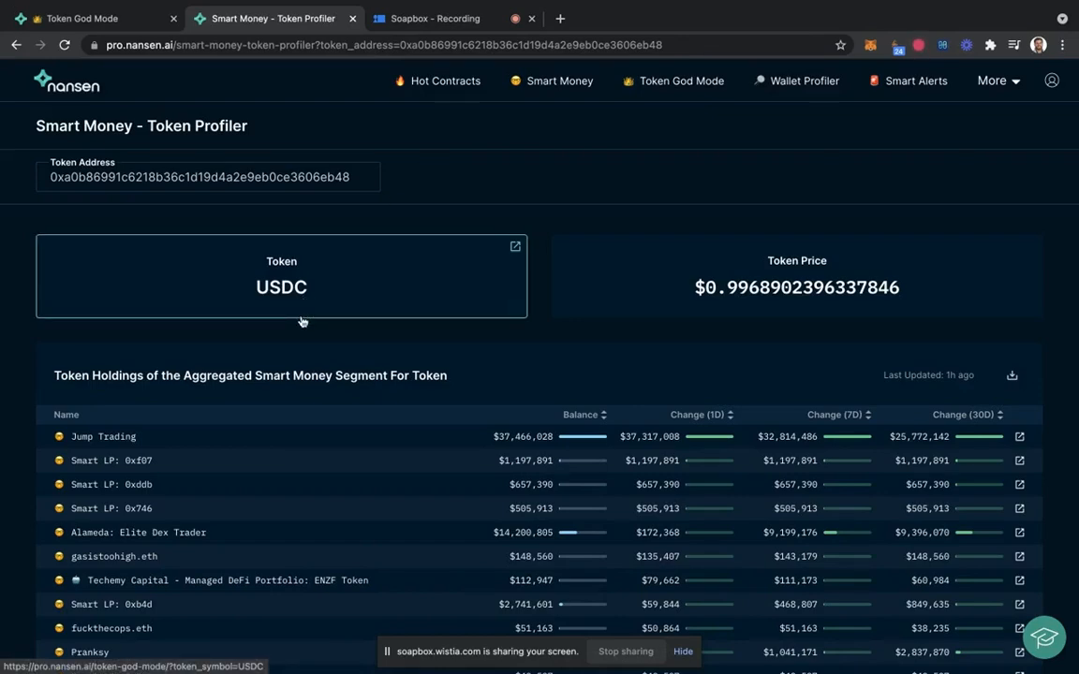
Scroll past the Smart Money USDC holdings down to the Token Transfers for Token table.
scroll(down, 3)
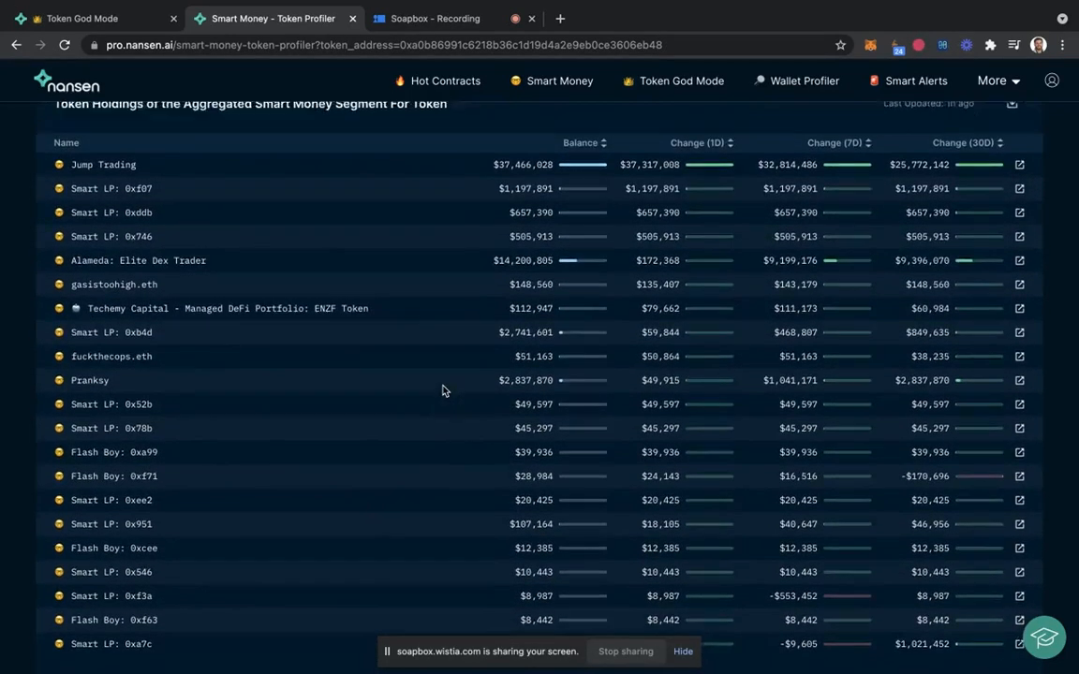
scroll(down, 3)
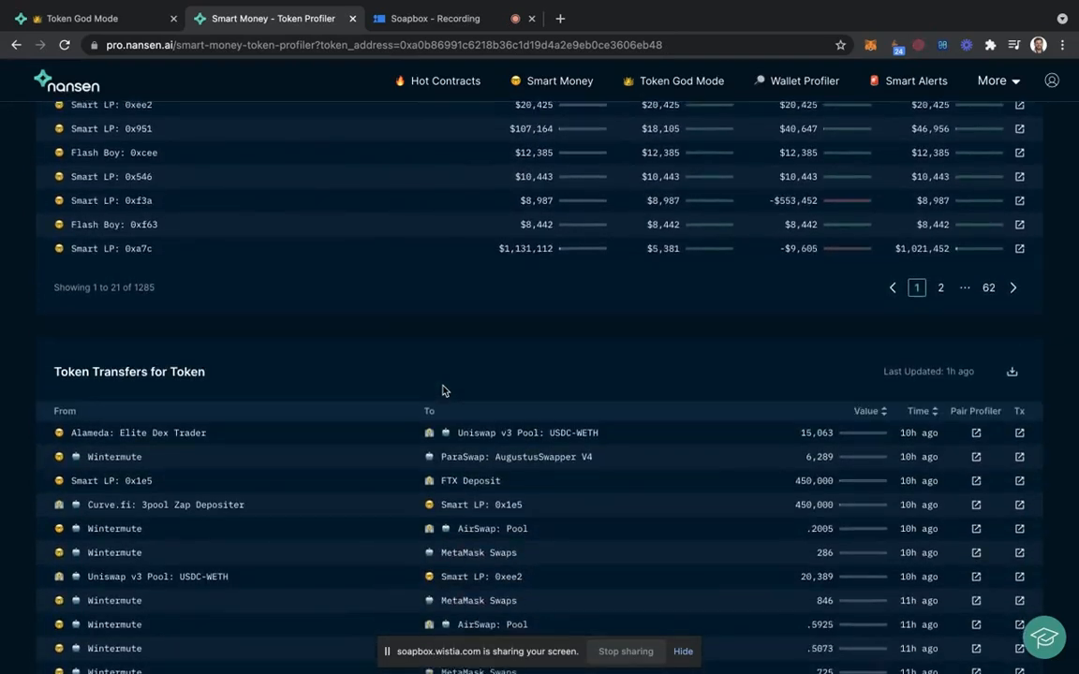
scroll(down, 3)
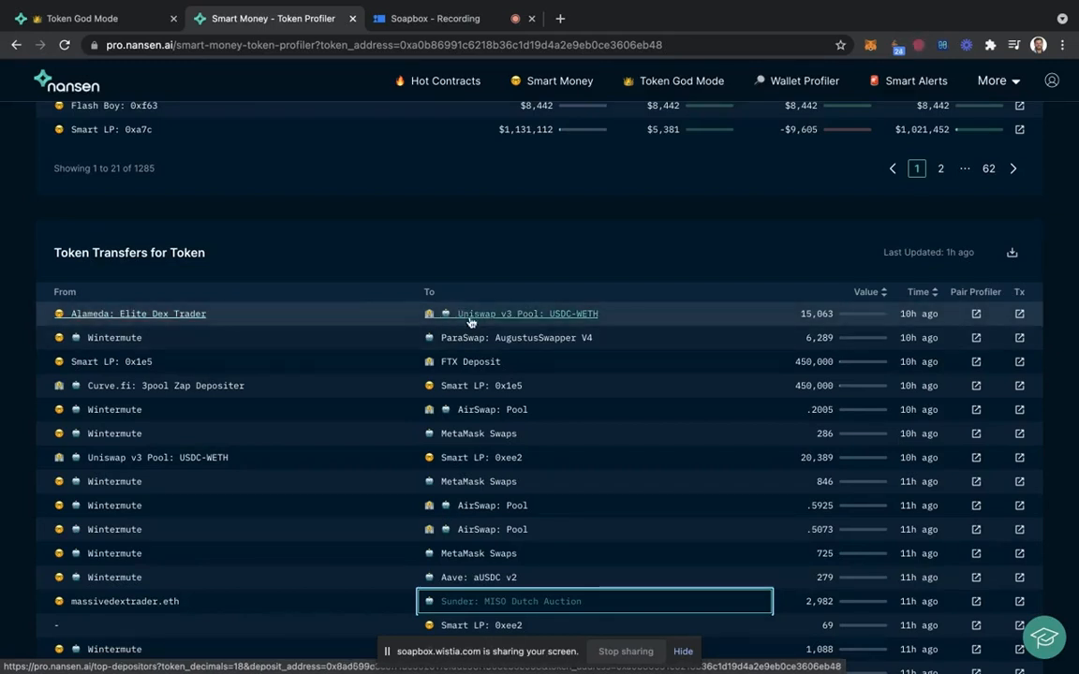
mouse_move(484, 310)
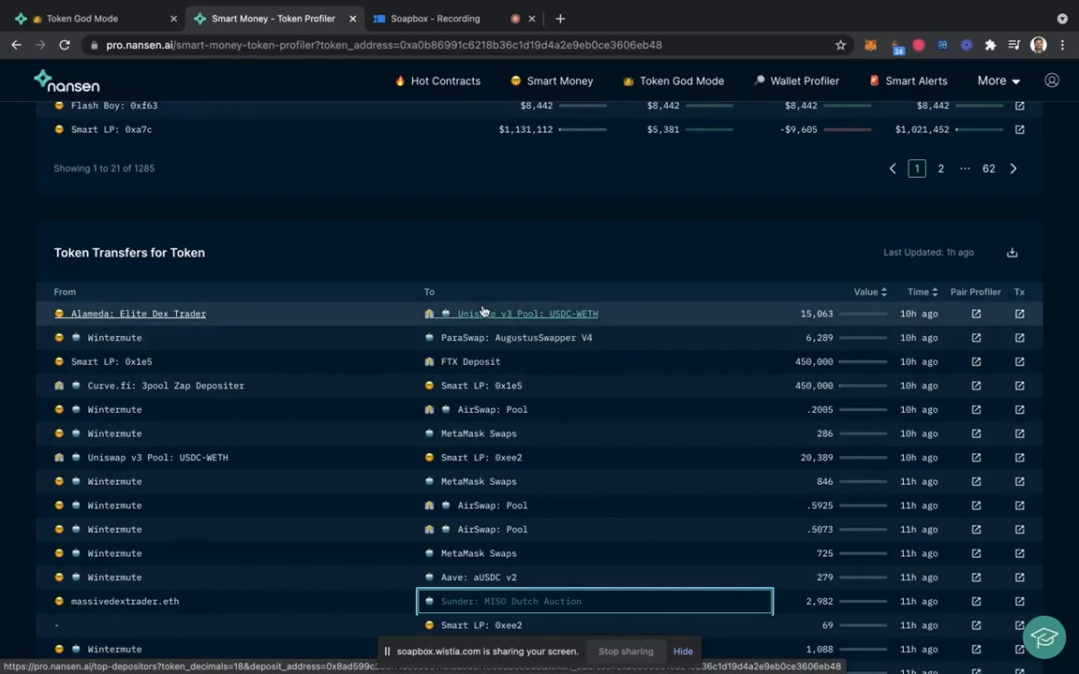
mouse_move(472, 590)
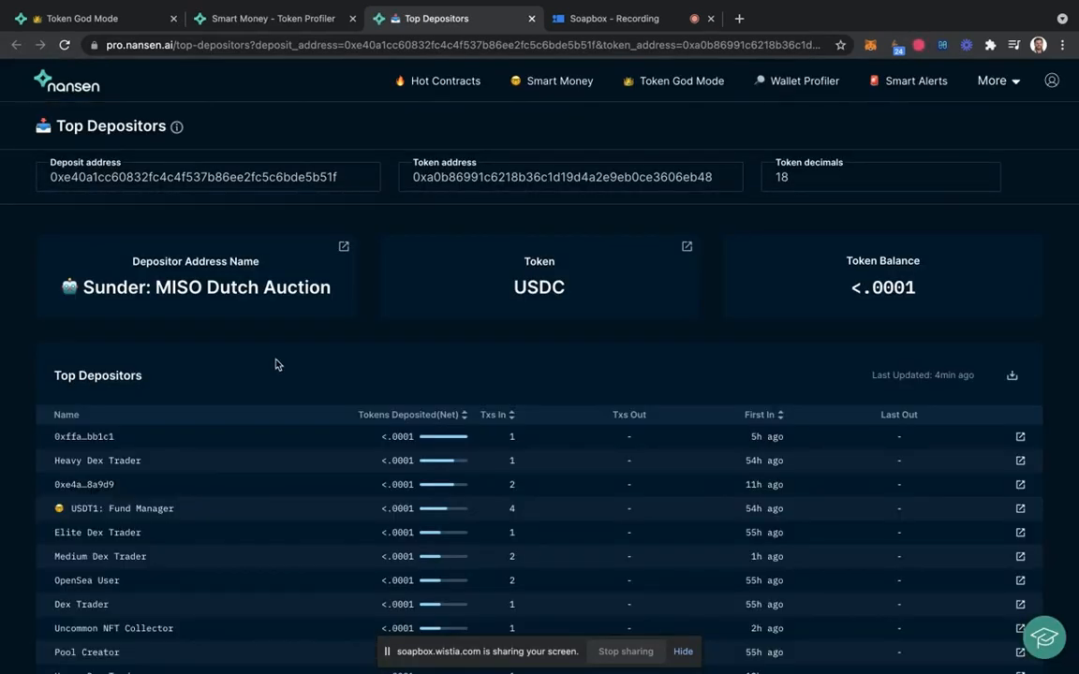
Change the Token decimals from 18 to 6 on the Sunder: MISO Dutch Auction Top Depositors page.
scroll(down, 3)
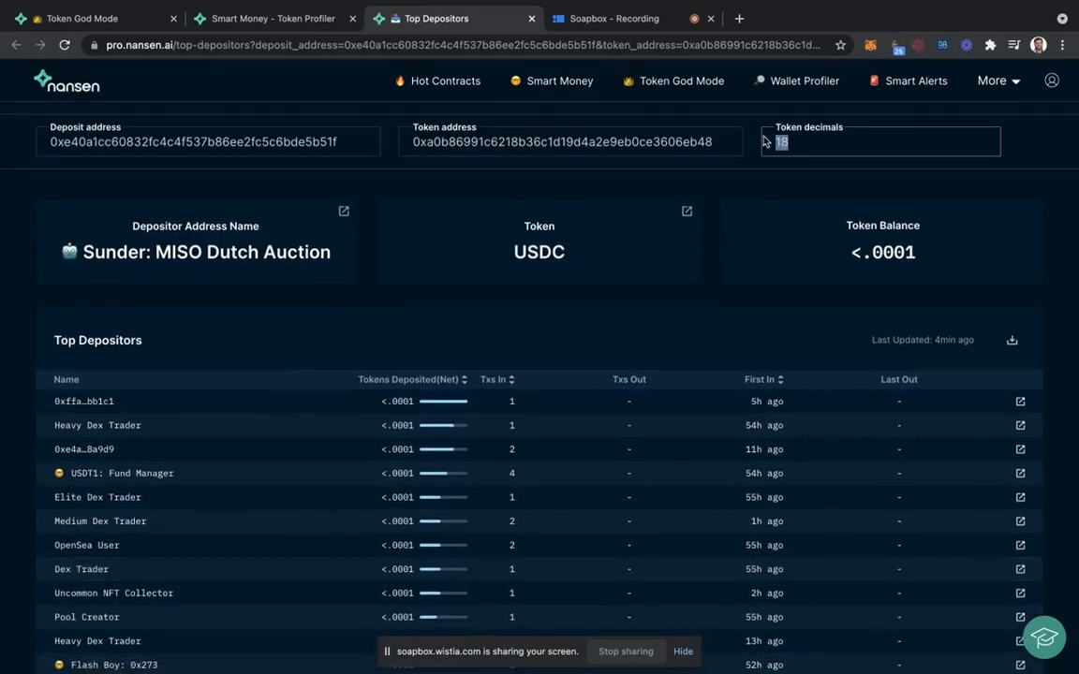
text(6)
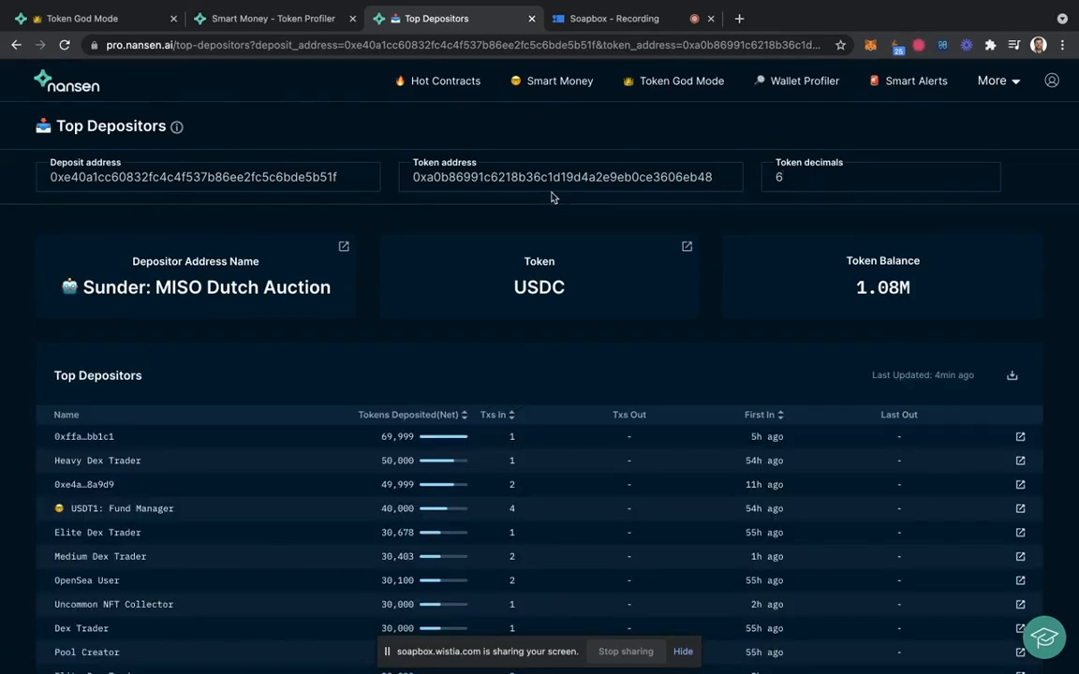
scroll(down, 3)
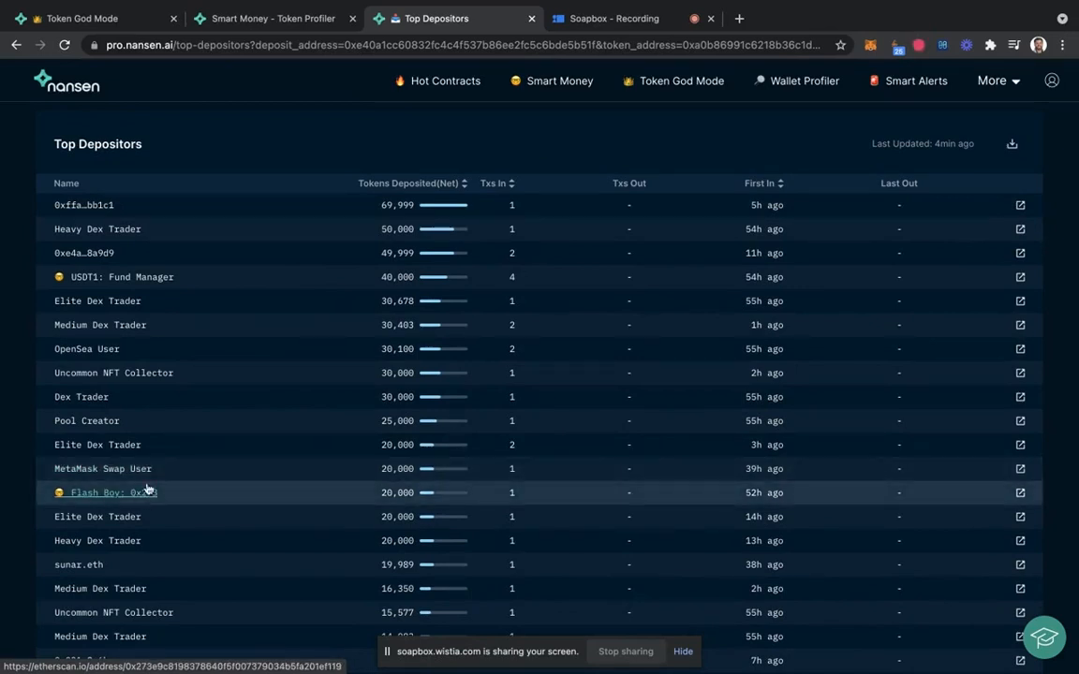
mouse_move(126, 497)
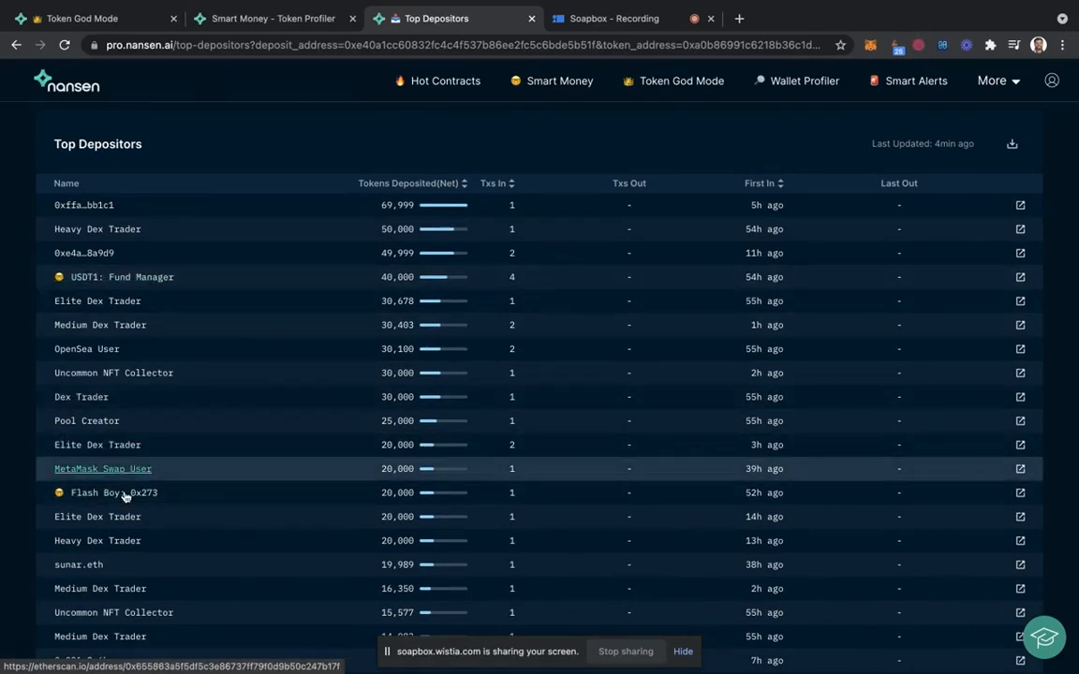
mouse_move(122, 498)
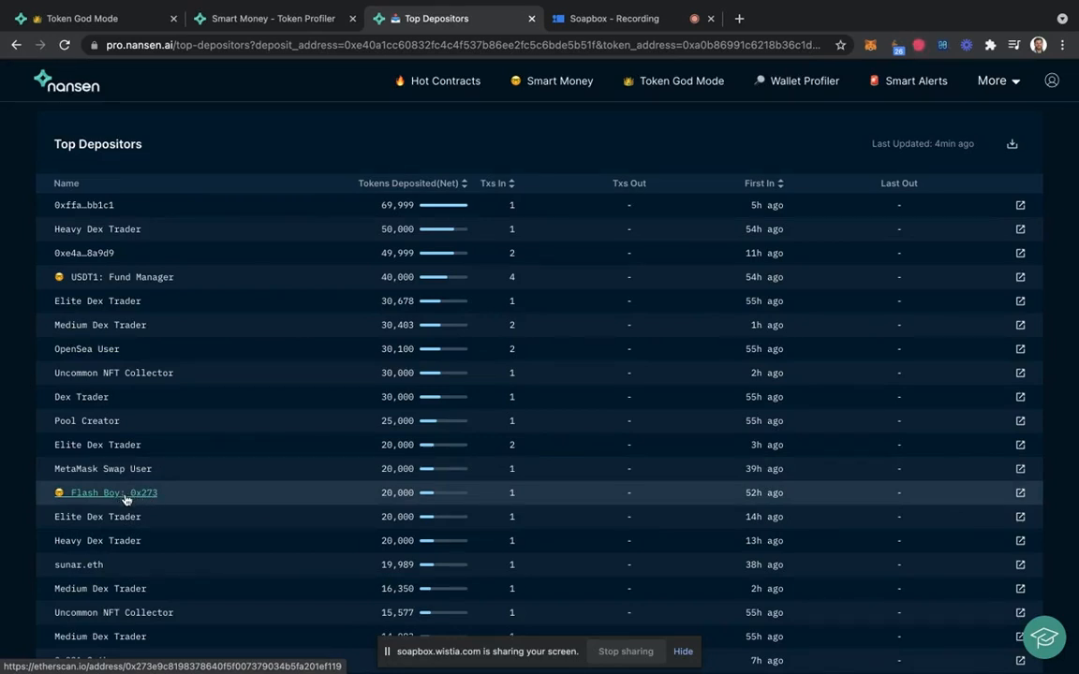
mouse_move(157, 504)
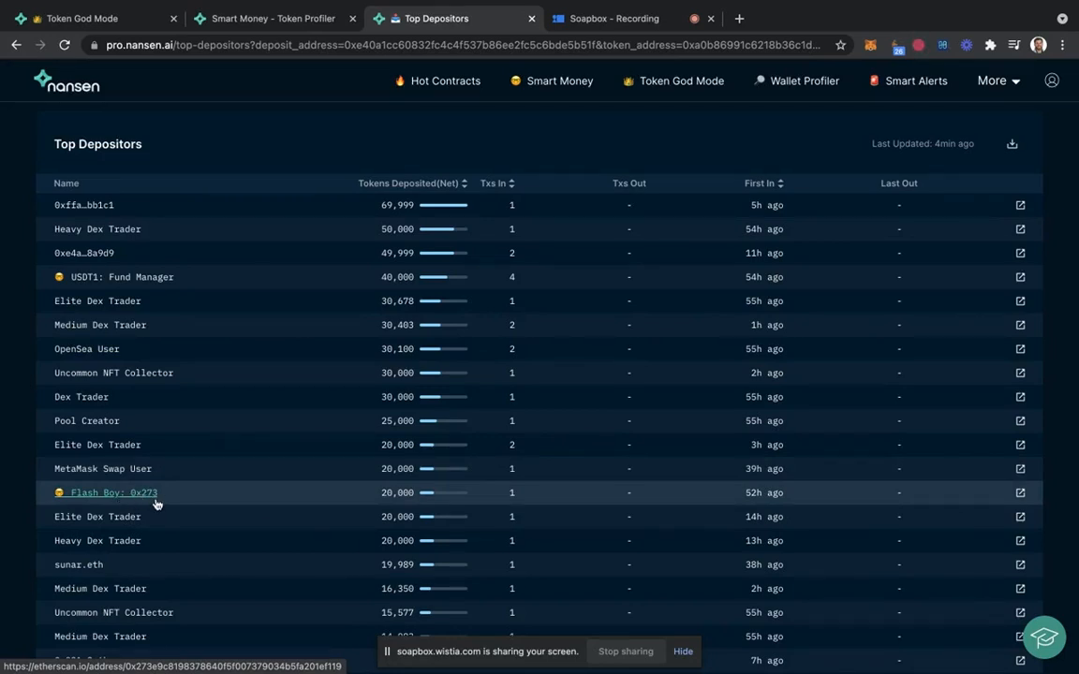
mouse_move(139, 504)
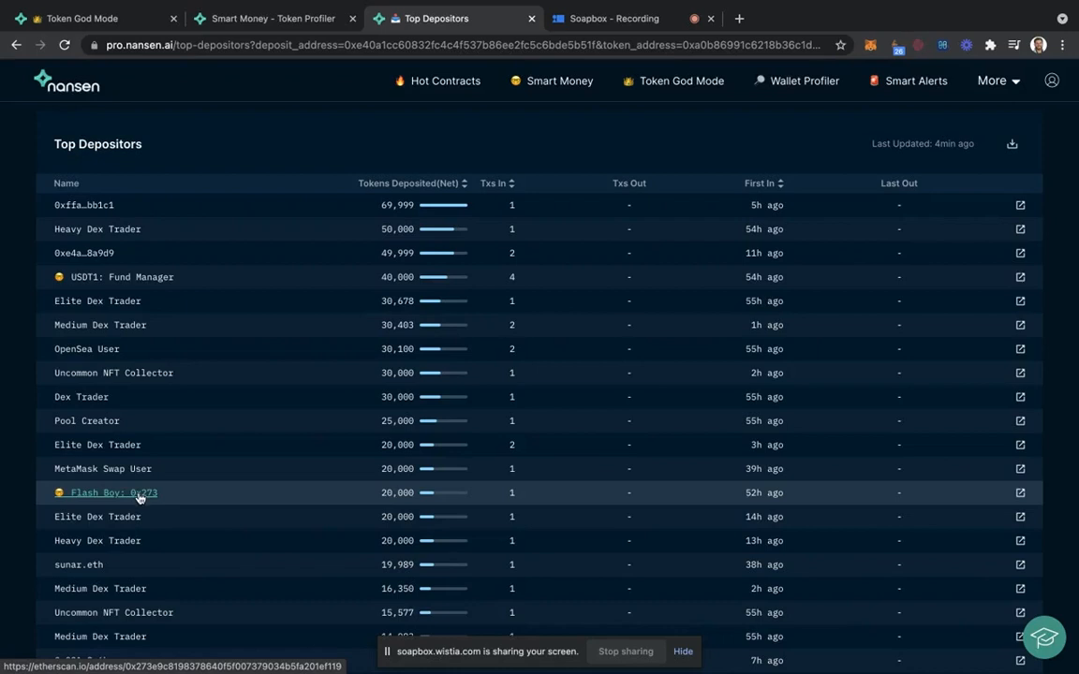
mouse_move(1019, 494)
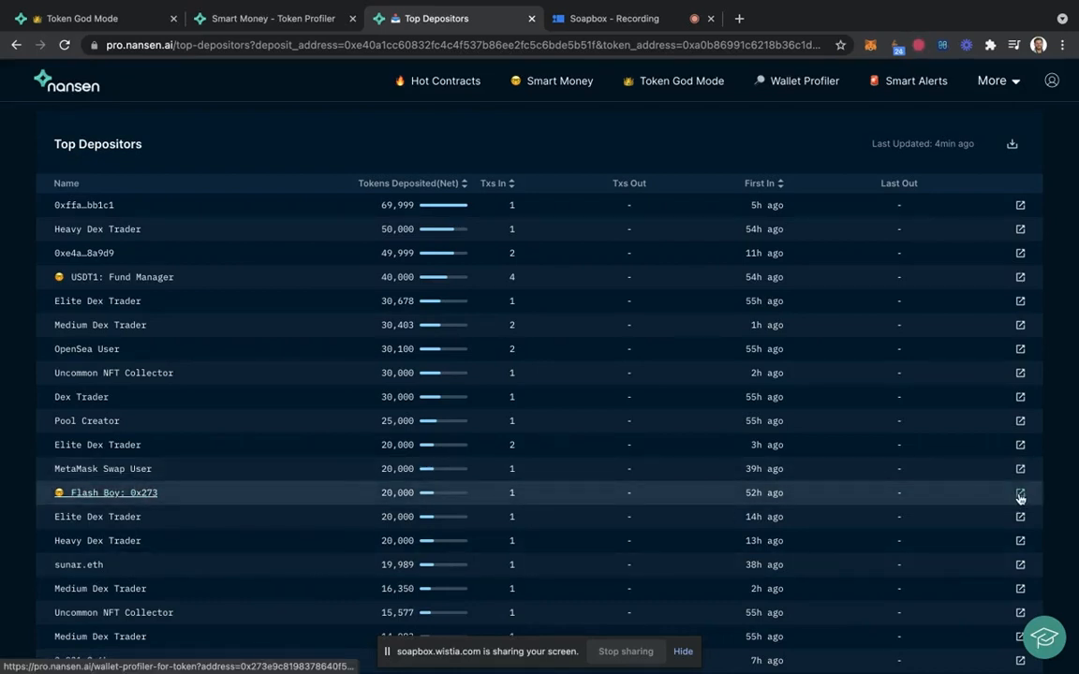
Open the Wallet Profiler for Token of depositor Flash Boy: 0x273 for USDC.
click(1018, 493)
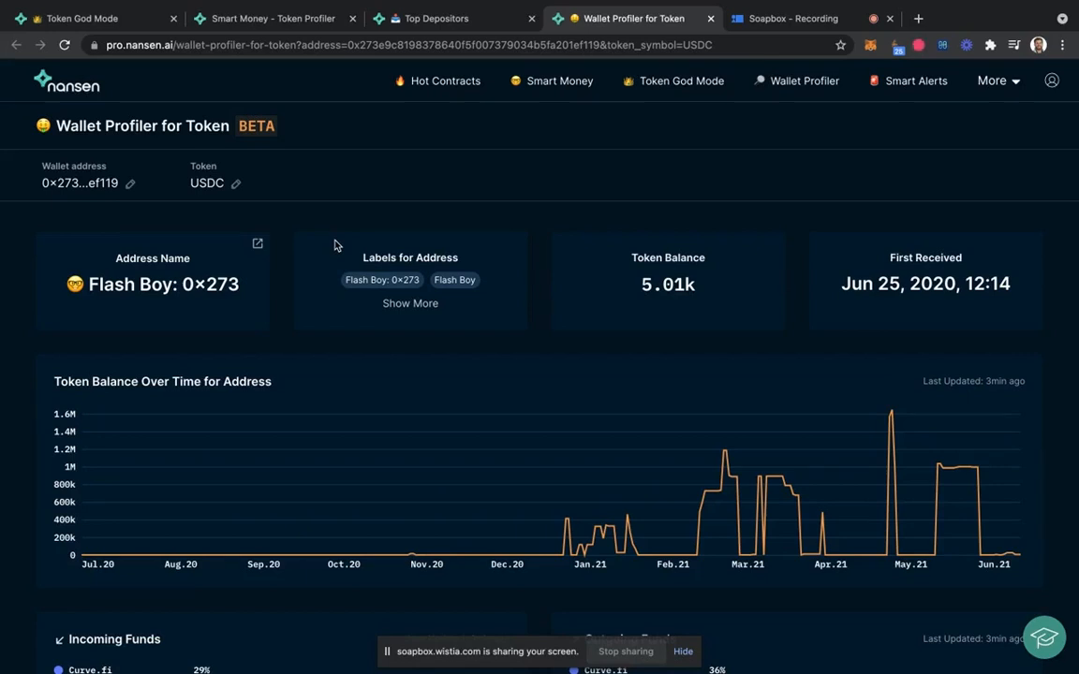
mouse_move(337, 271)
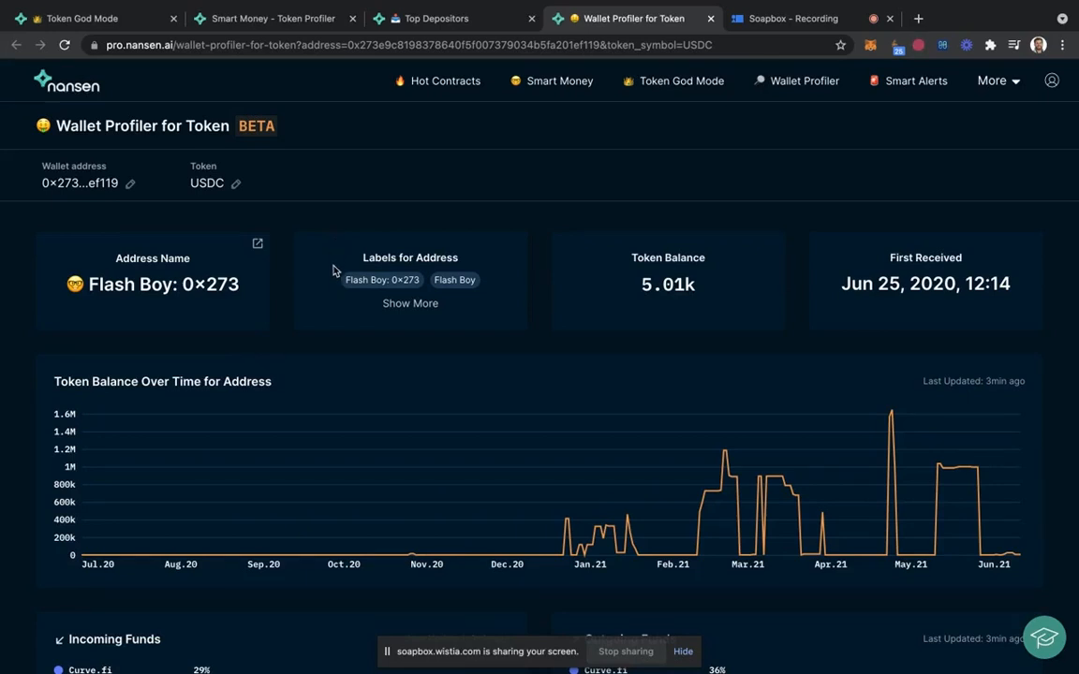
Scroll past the USDC balance chart and Incoming/Outgoing Funds to Largest Token Transactions.
scroll(down, 3)
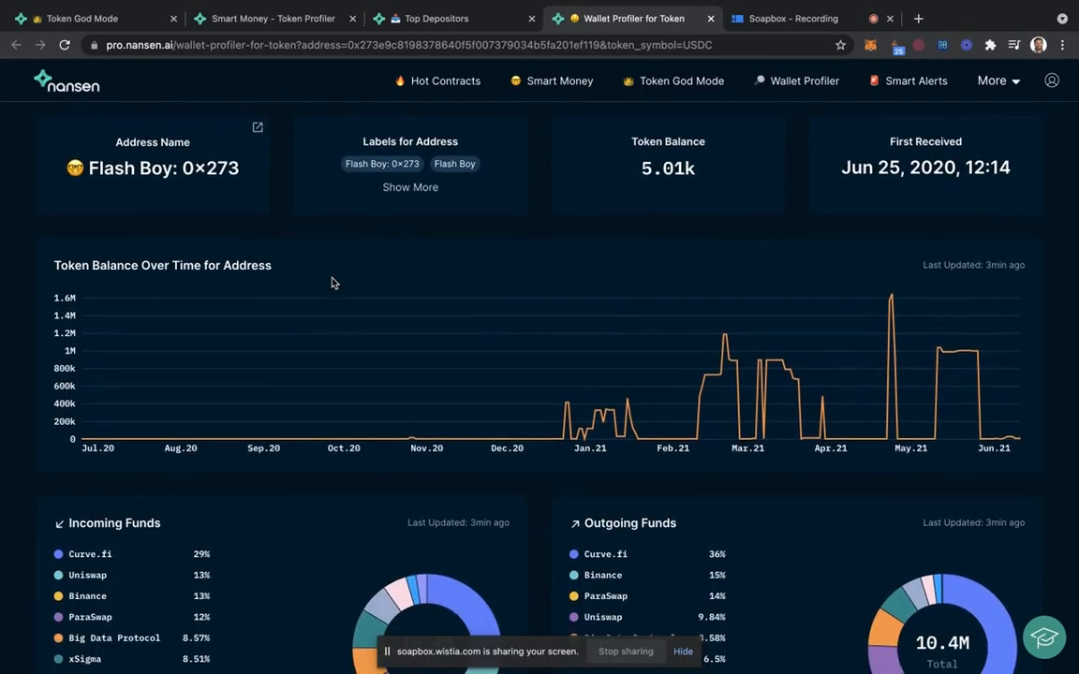
scroll(down, 3)
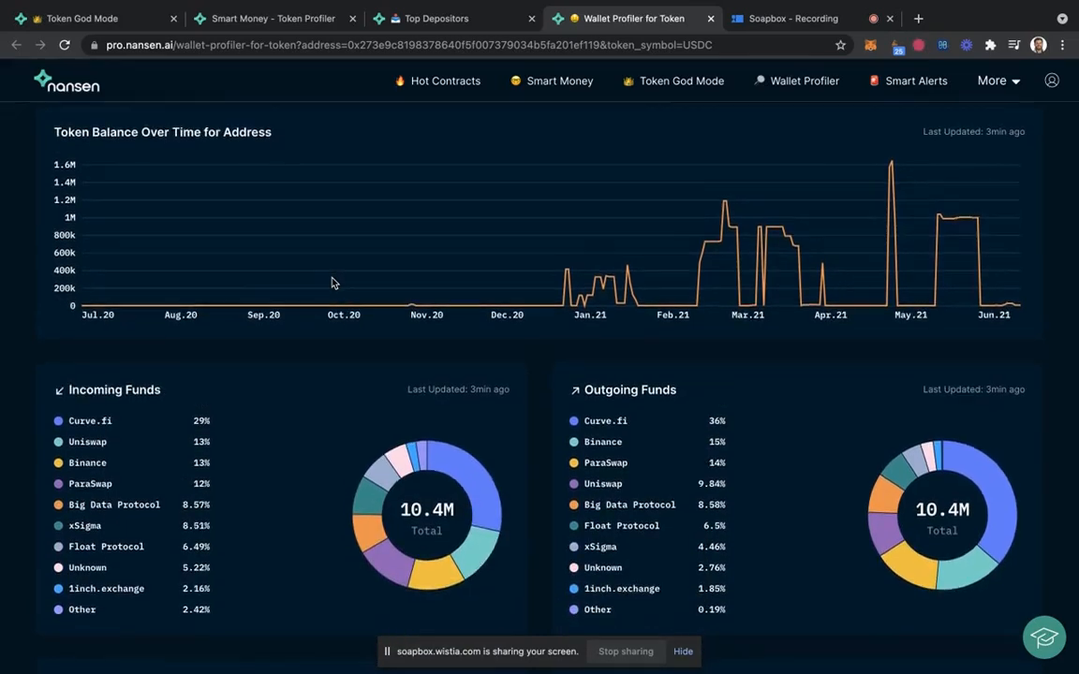
scroll(down, 3)
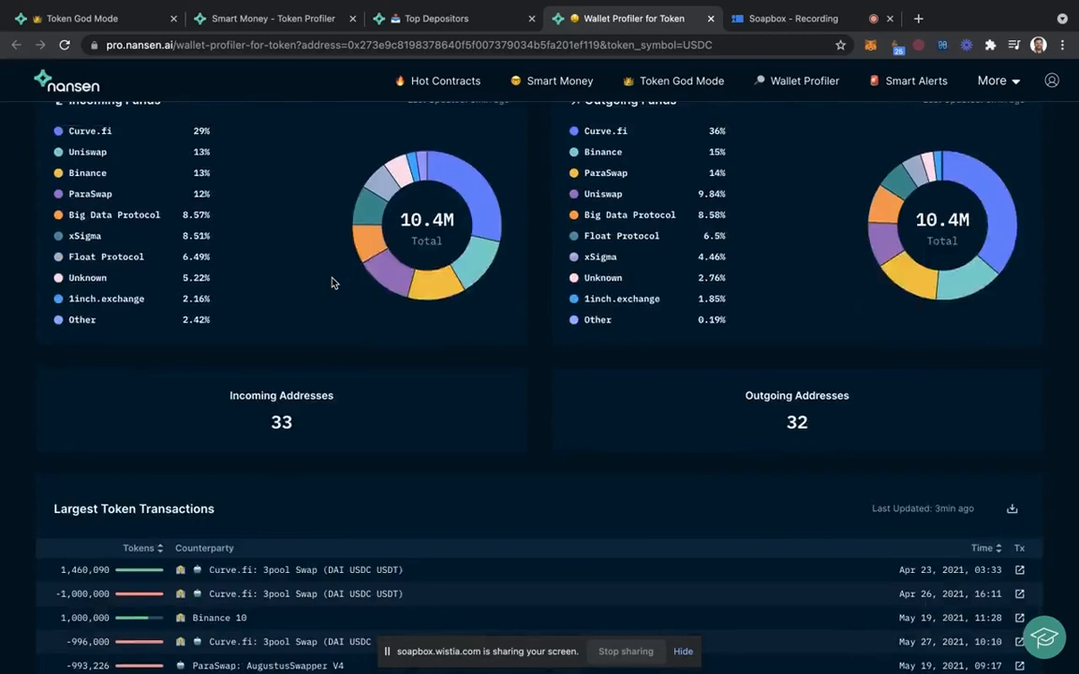
scroll(down, 3)
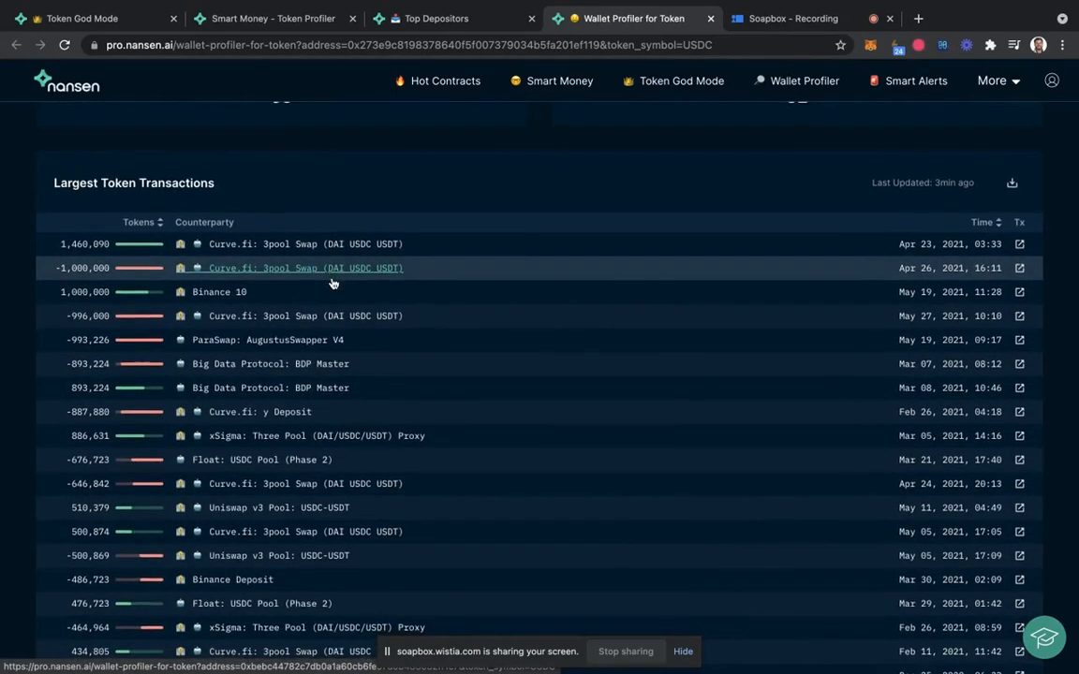
Sort the Largest Token Transactions by token amount with the biggest outflows first.
scroll(down, 3)
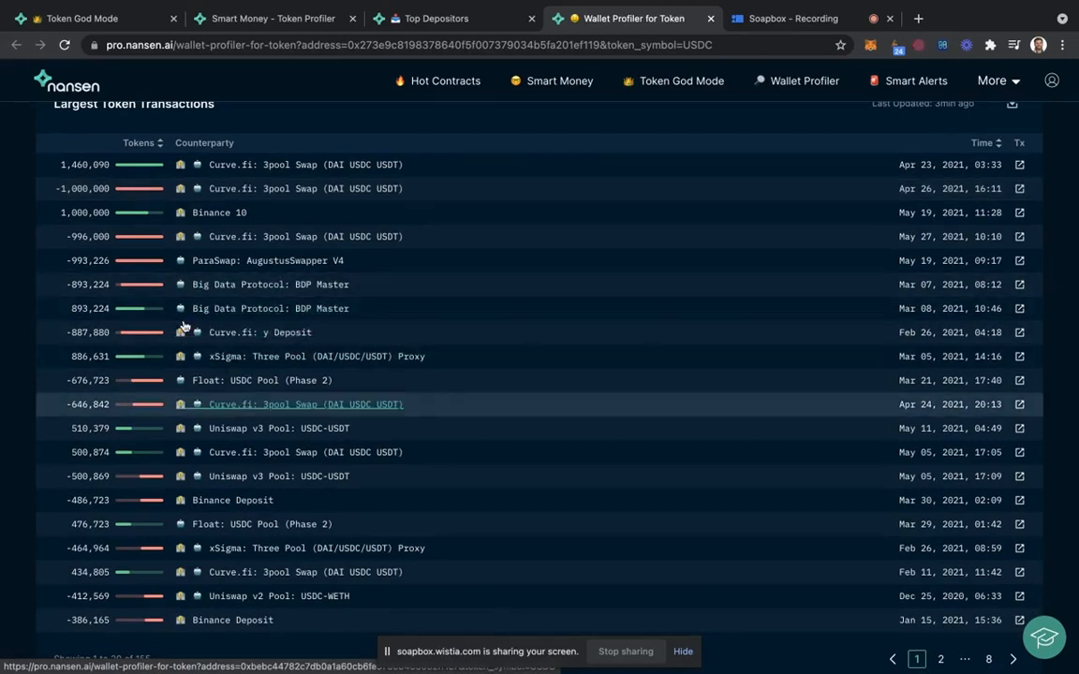
click(138, 143)
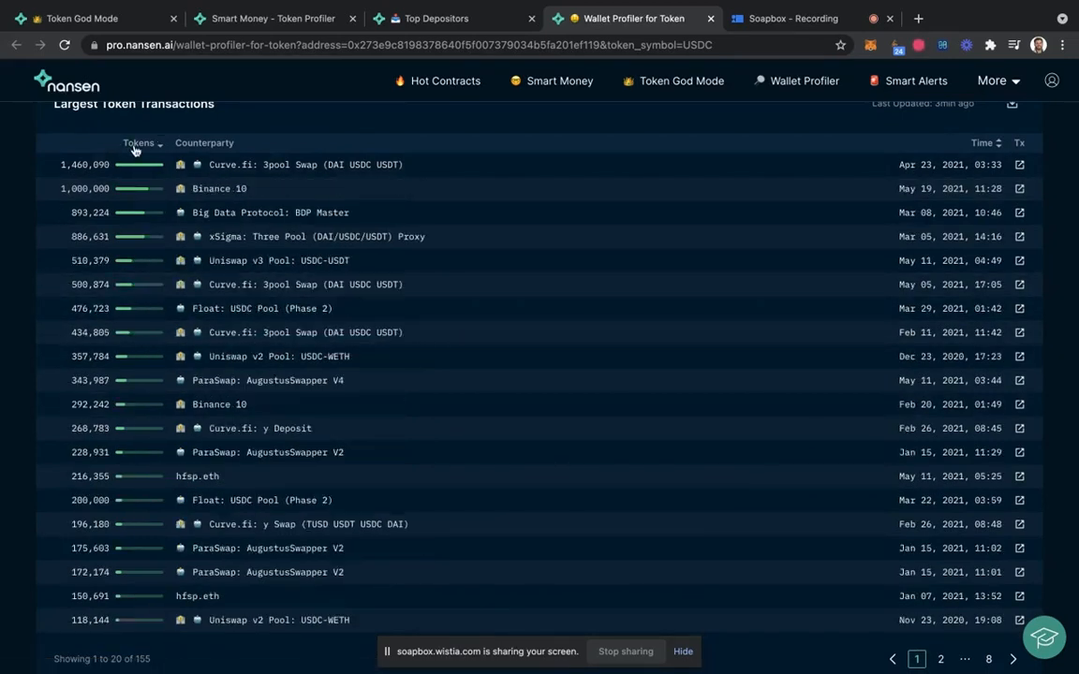
click(139, 142)
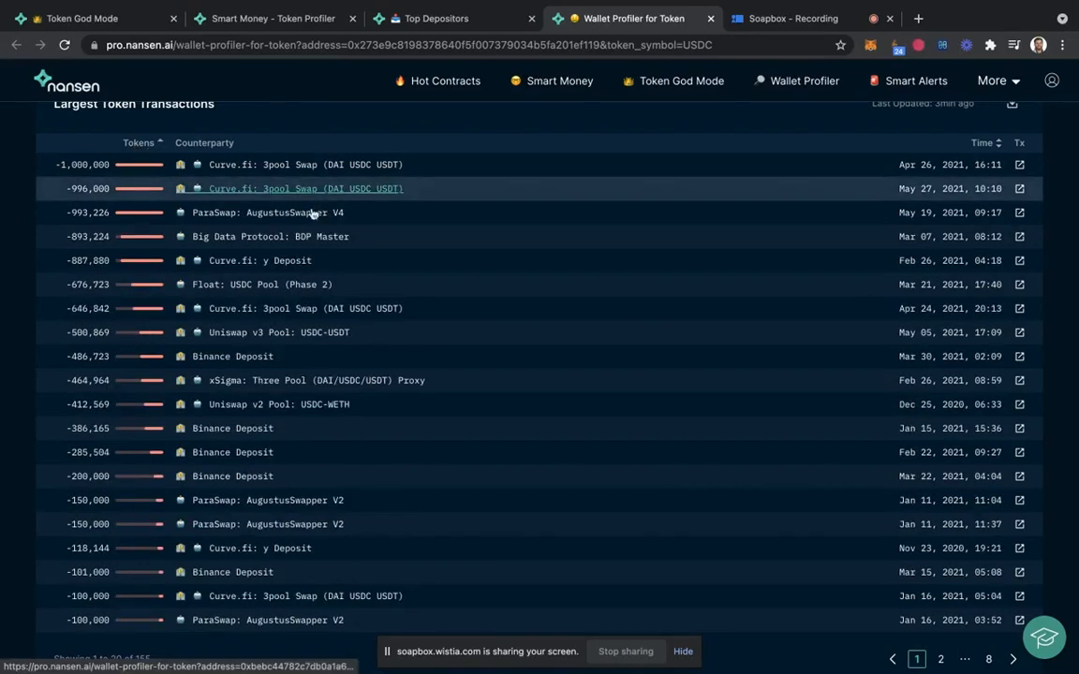
mouse_move(288, 285)
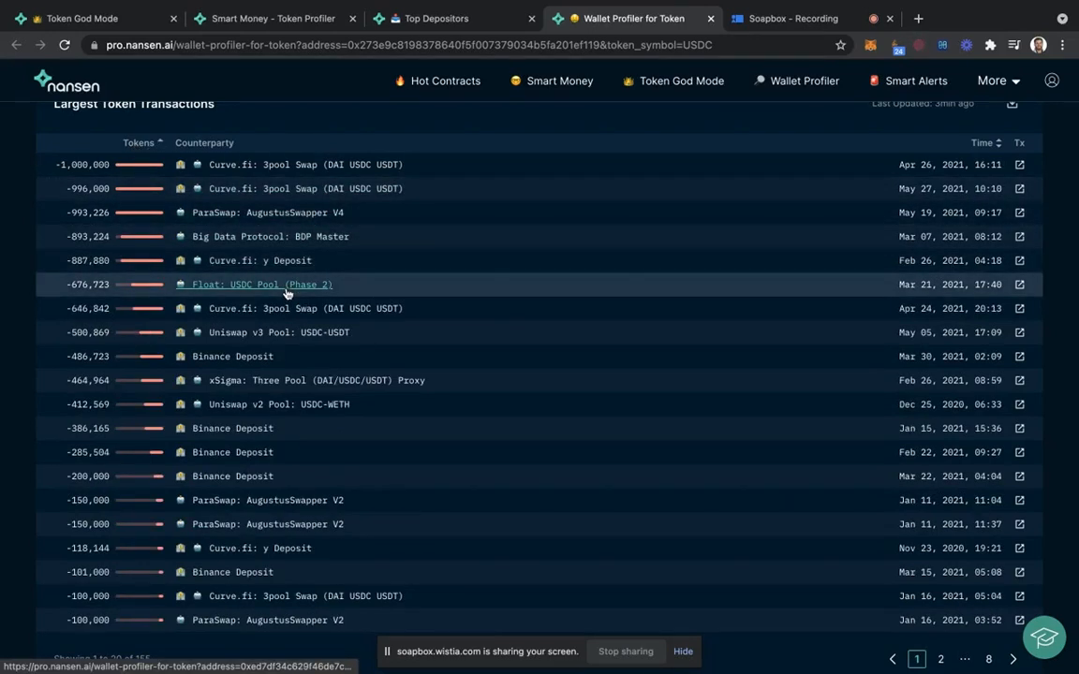
mouse_move(277, 399)
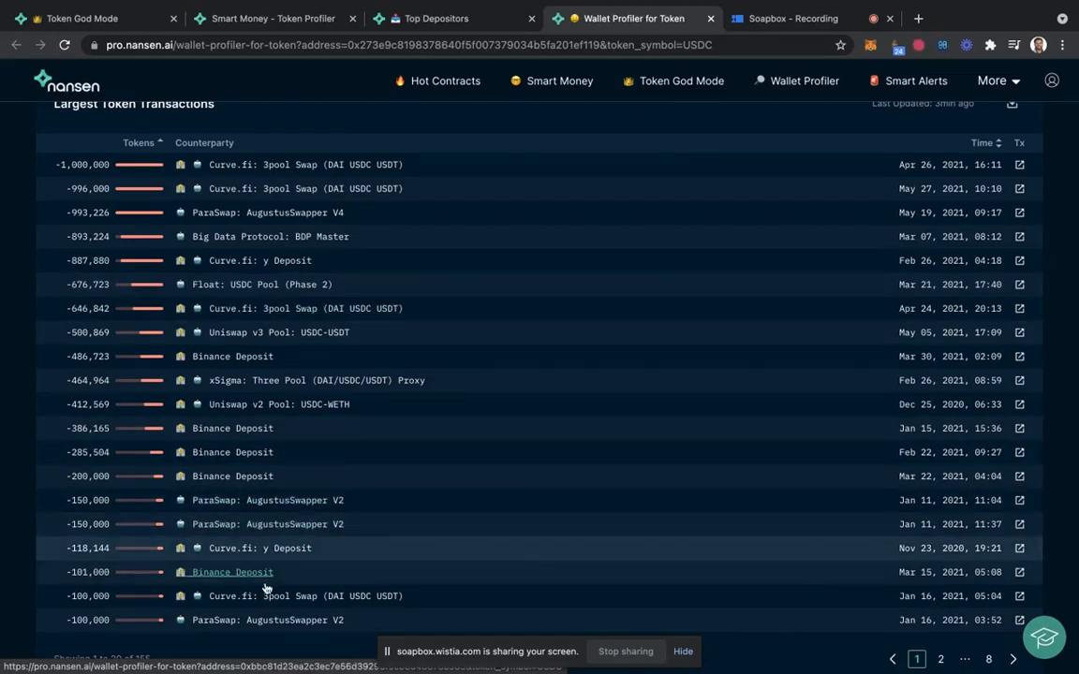
mouse_move(258, 547)
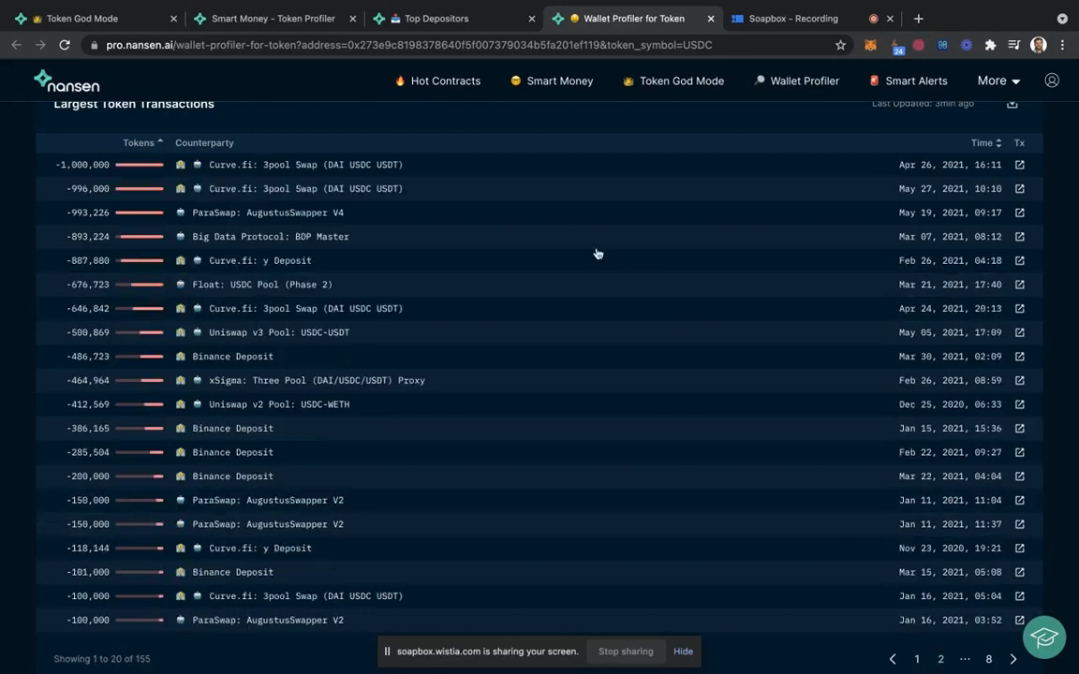
mouse_move(258, 260)
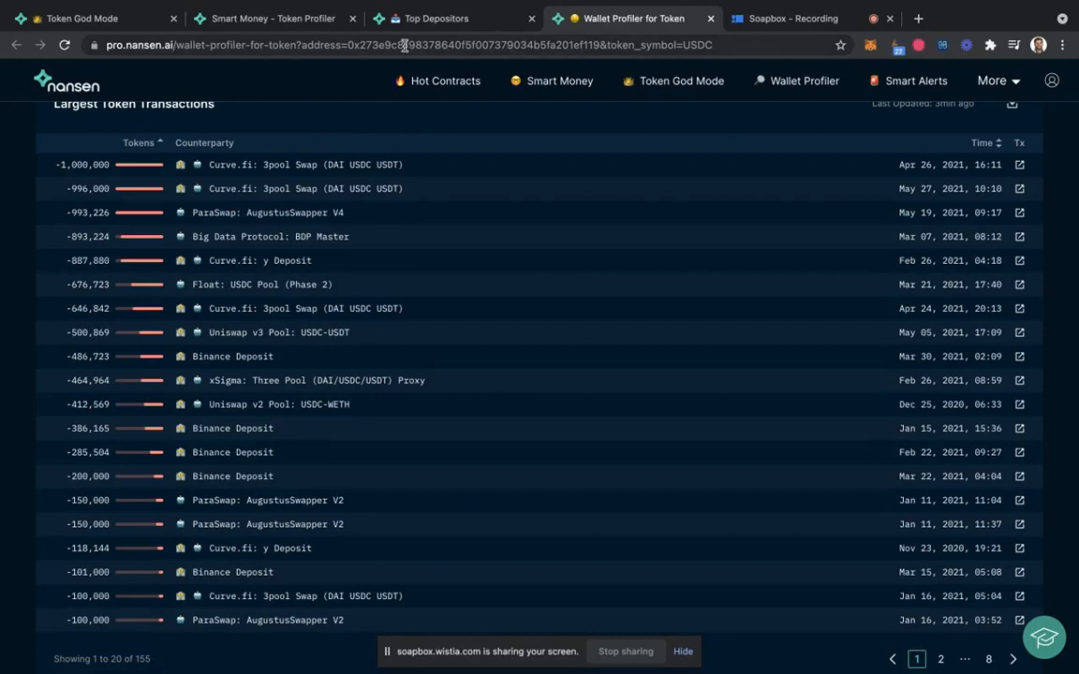
Copy the wallet address from the URL, go to Smart Alerts and start Add Trigger.
click(403, 45)
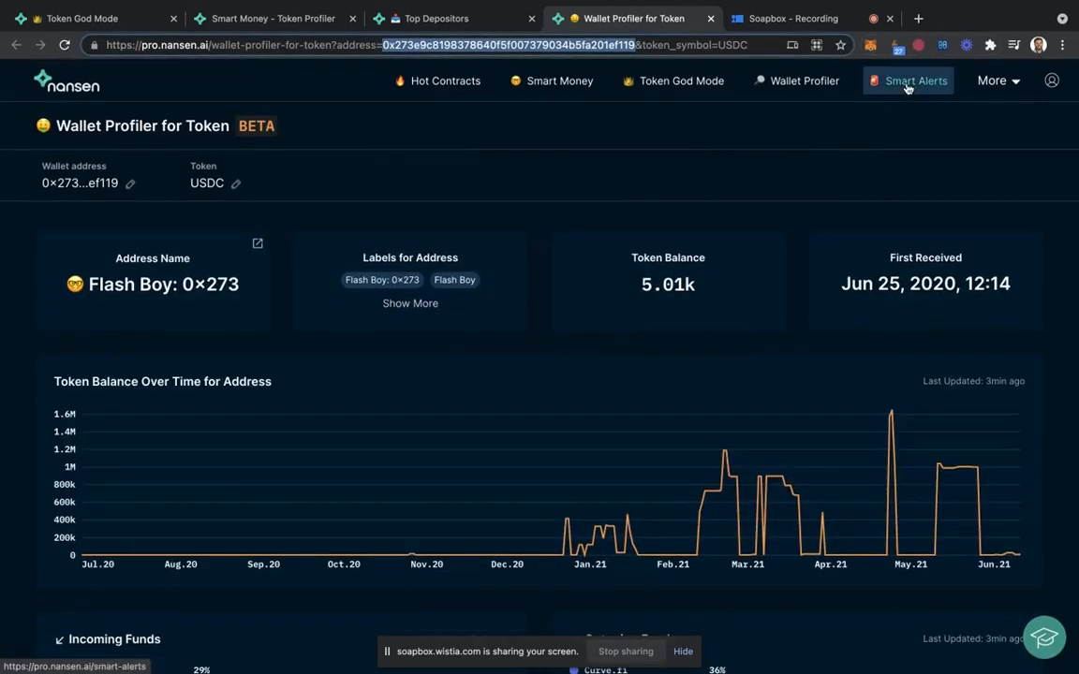
click(907, 80)
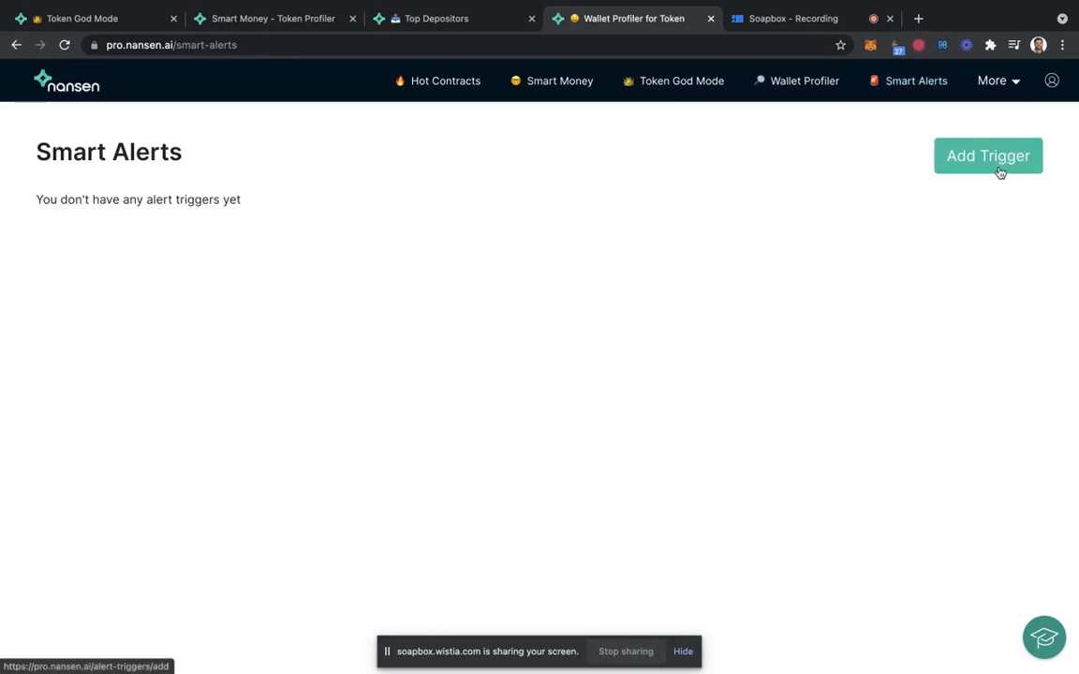
click(987, 155)
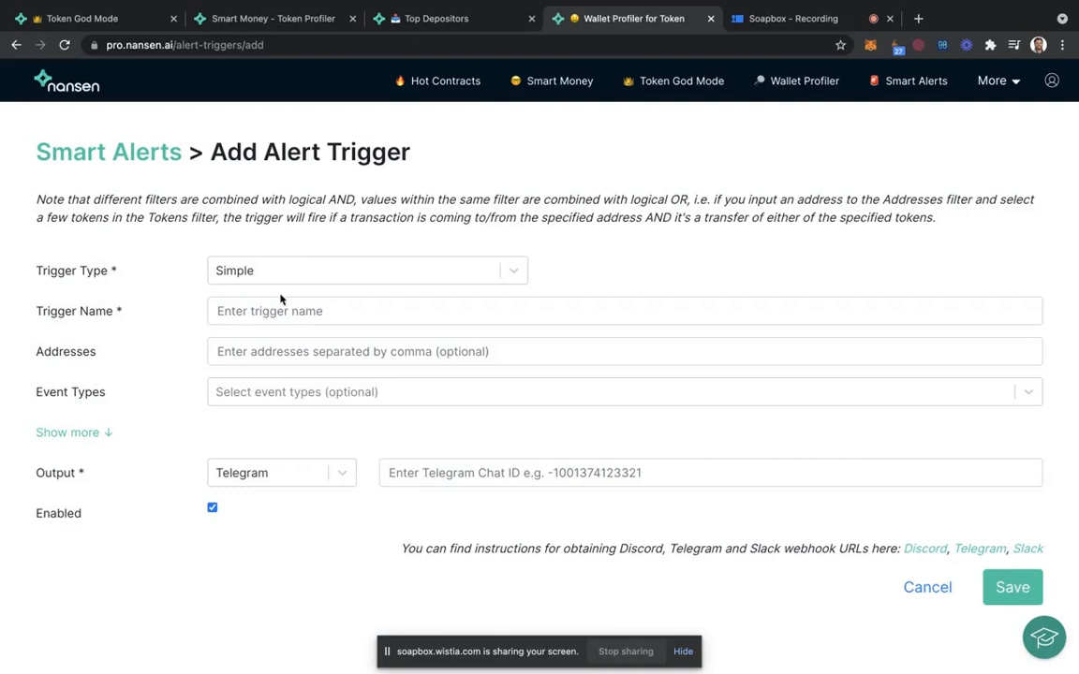
Paste the wallet address into Addresses, name the trigger 'Smart Stablecoin' and show more filters.
click(625, 311)
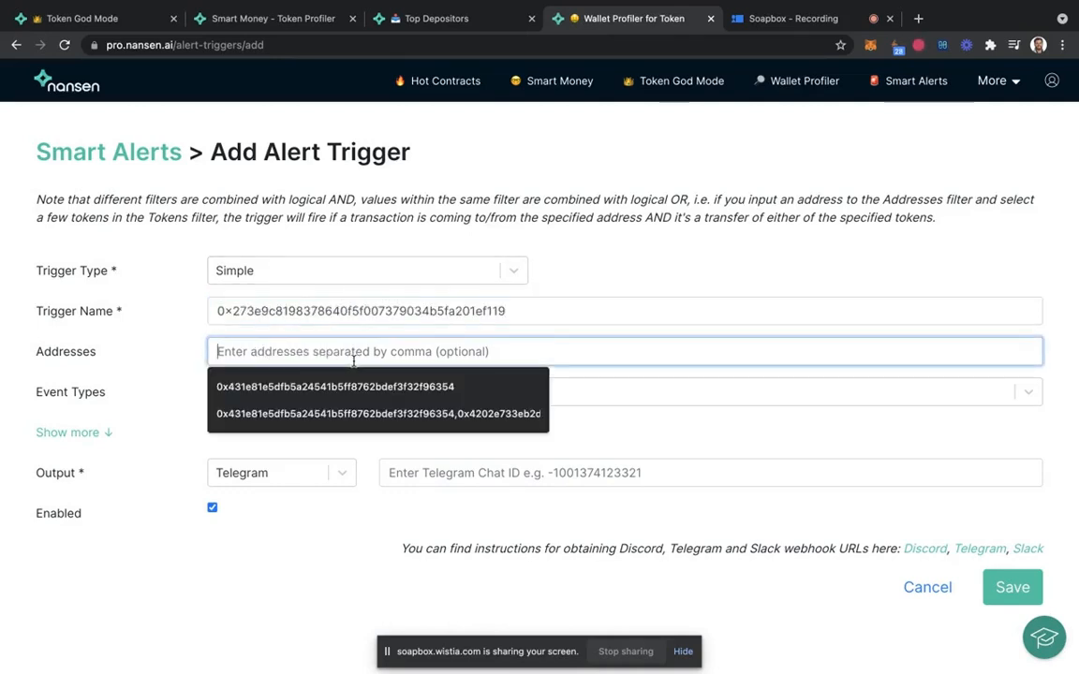
click(379, 386)
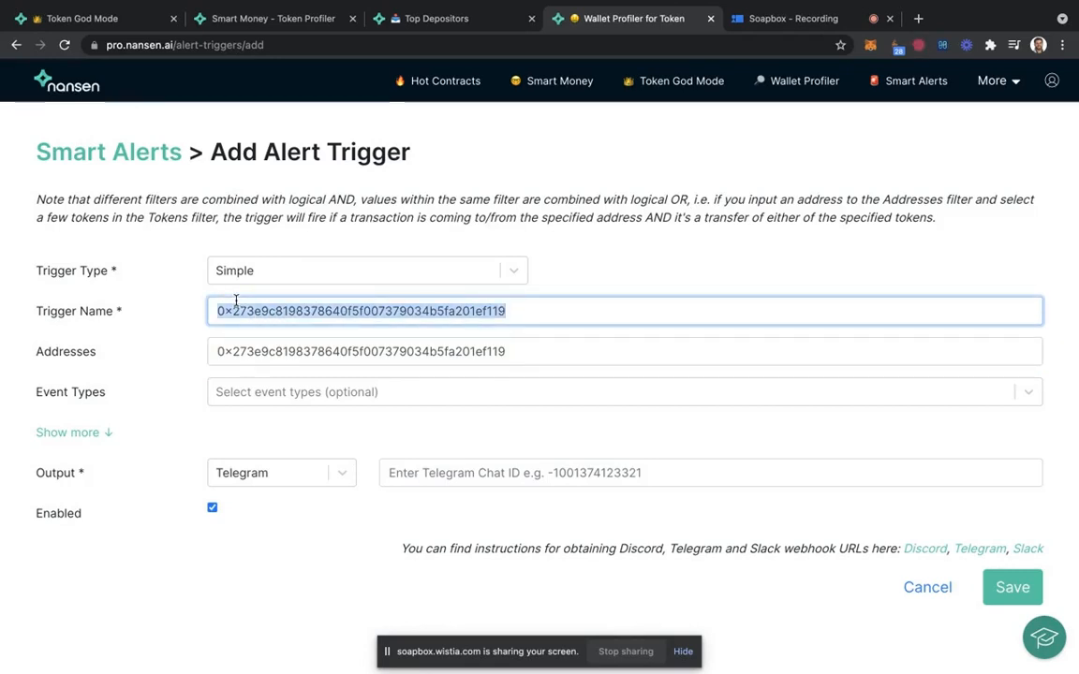
text(Smart)
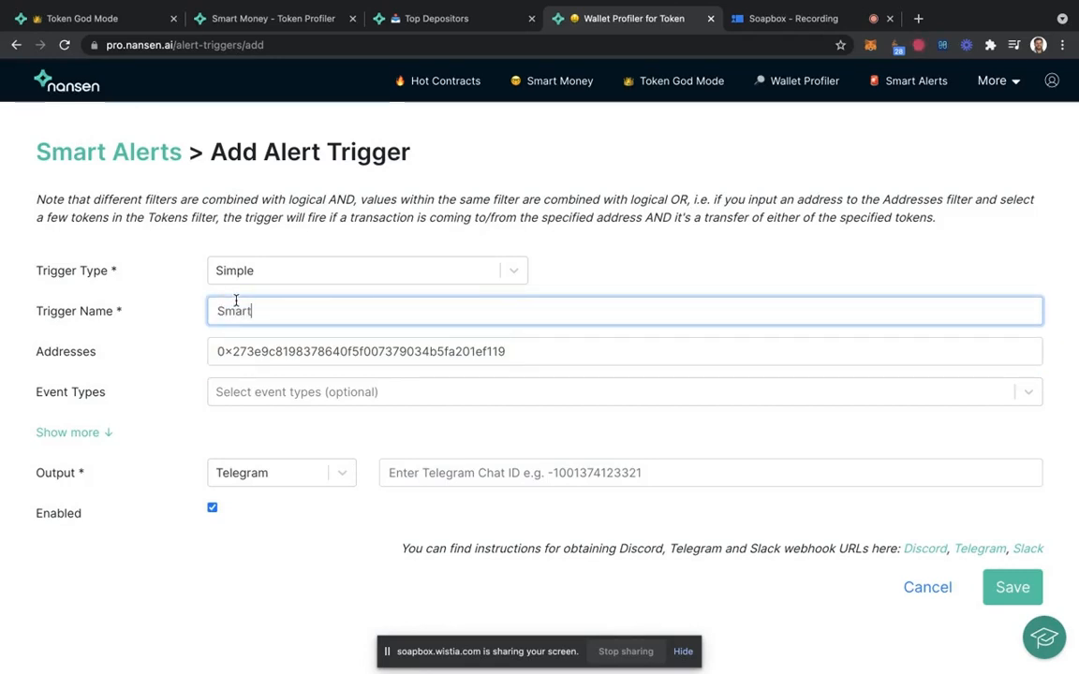
text(Sta)
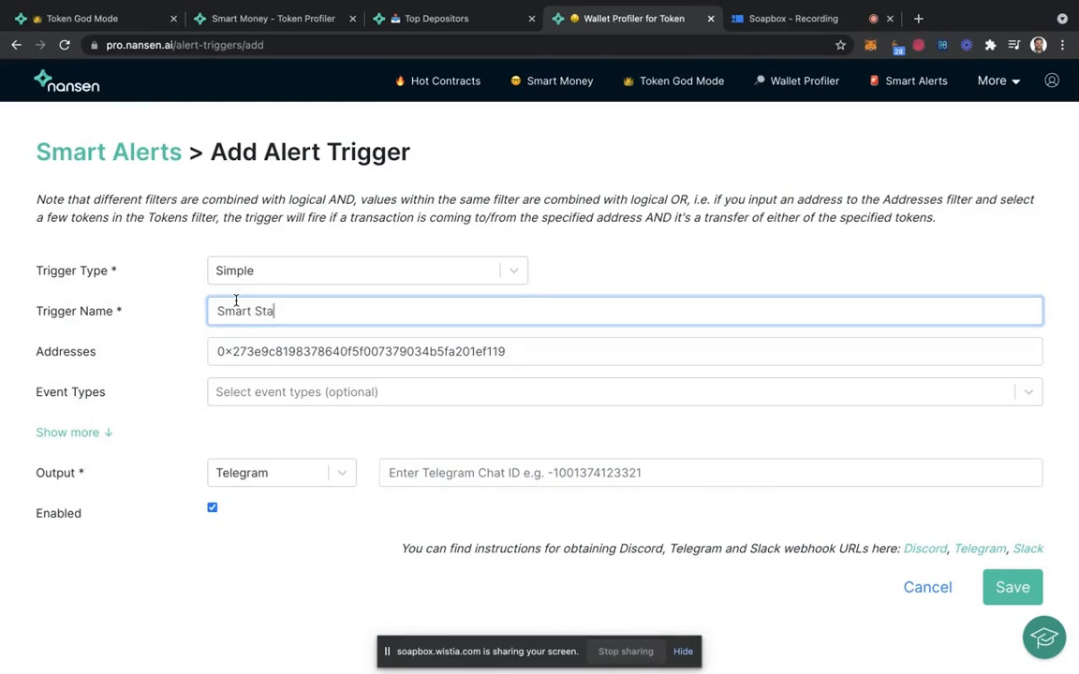
text(blecoin)
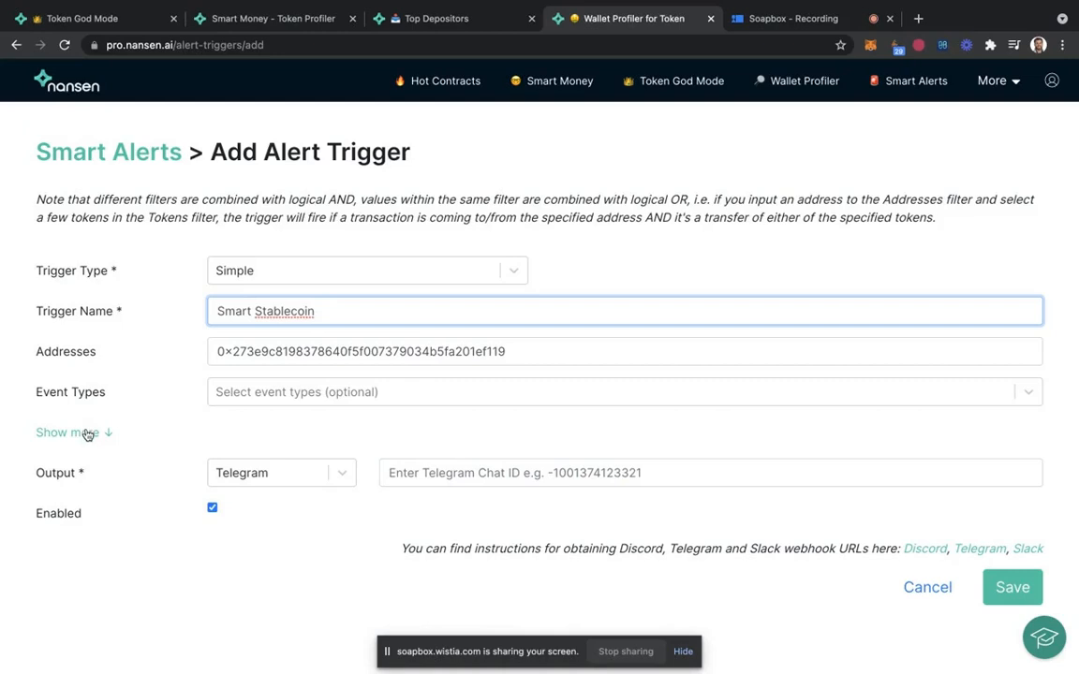
click(65, 431)
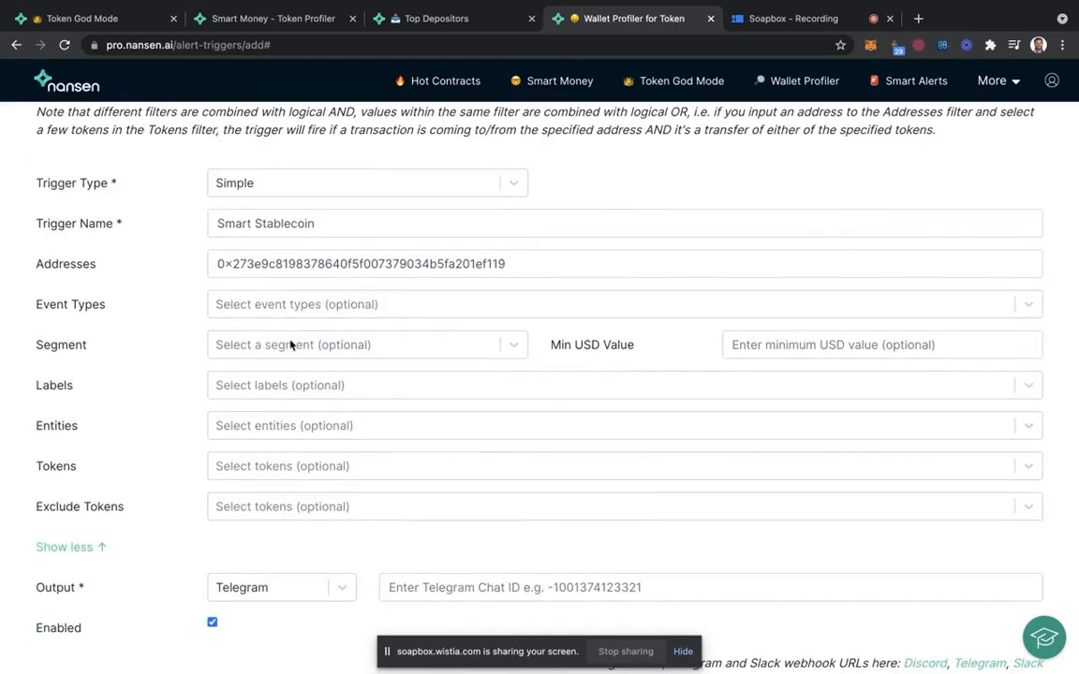
Set Min USD Value to 50000 and choose Transaction as the event type.
click(880, 345)
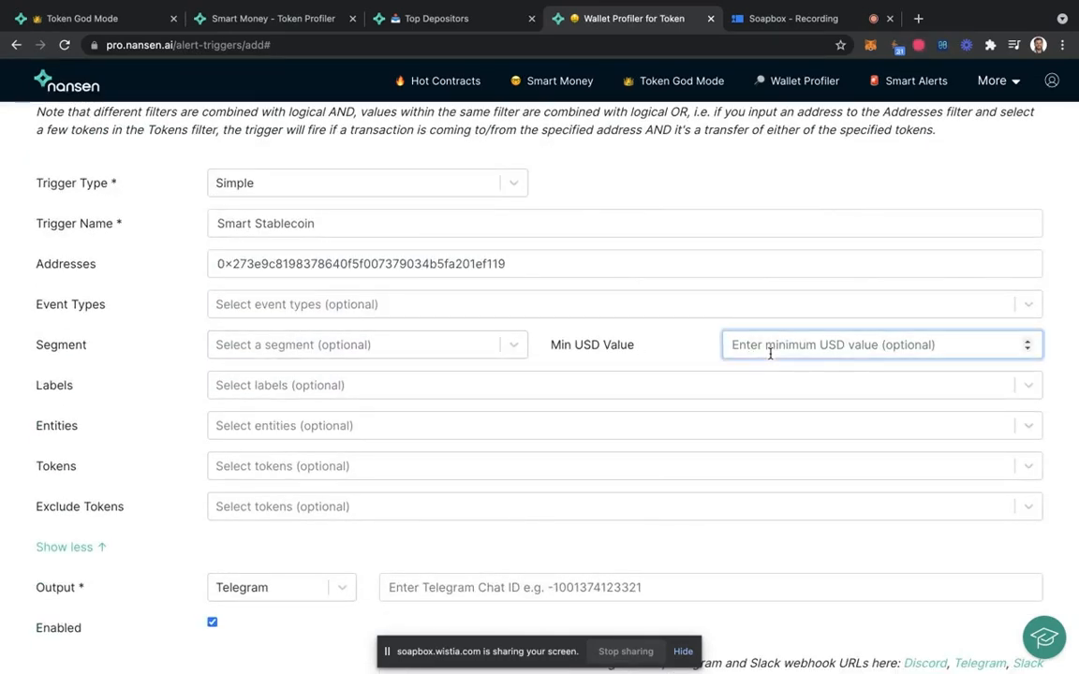
text(50000)
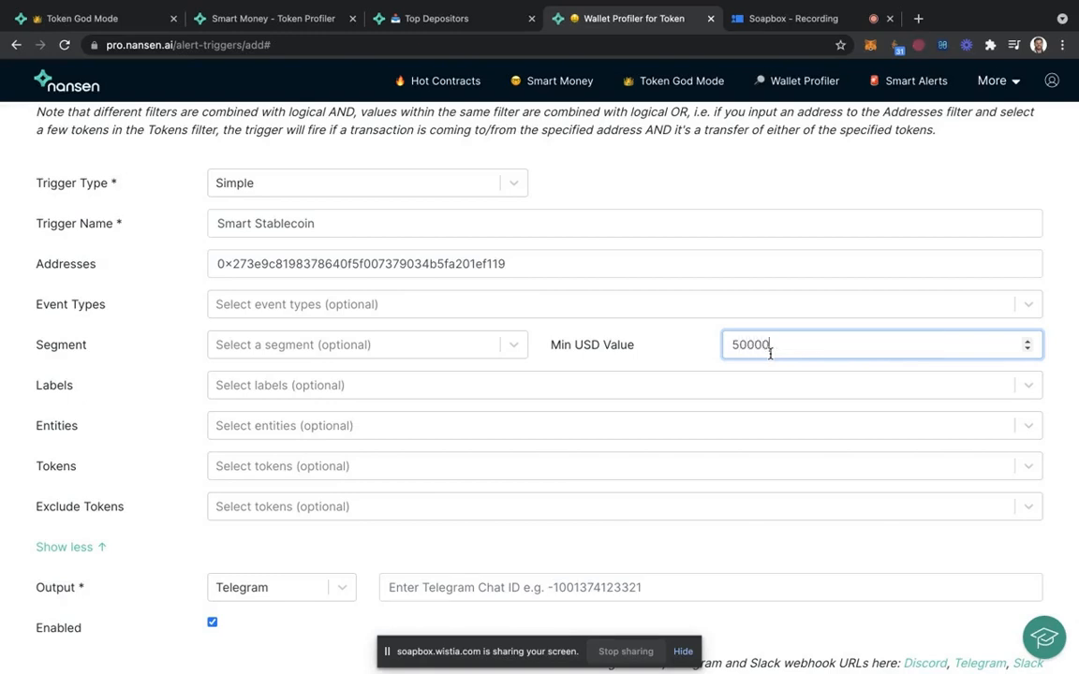
mouse_move(543, 309)
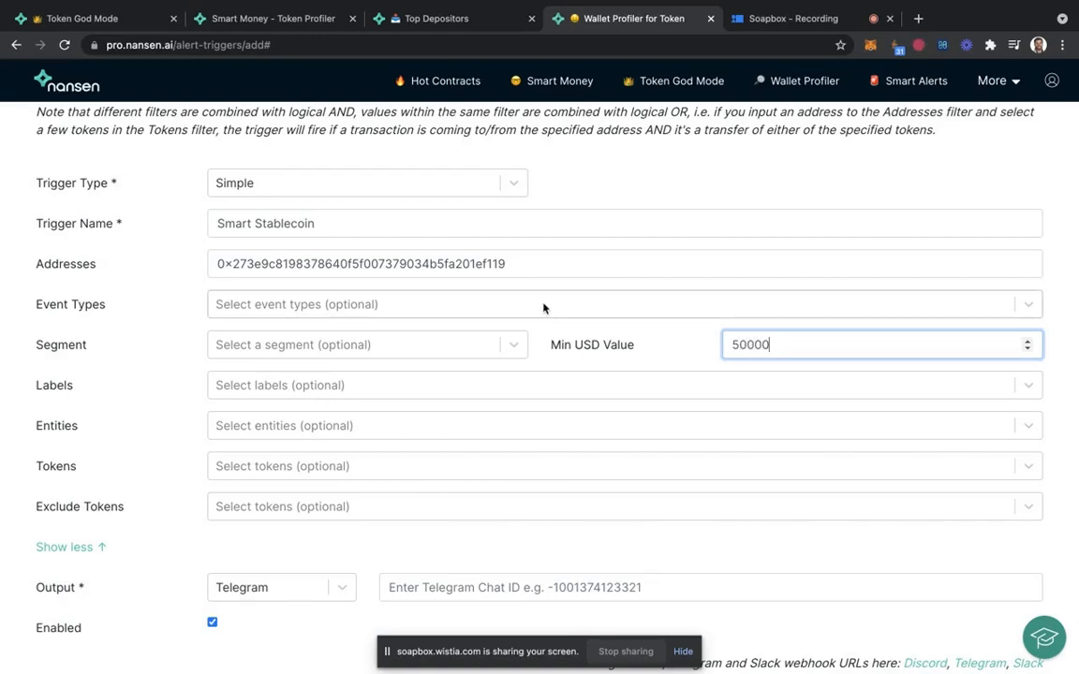
click(621, 303)
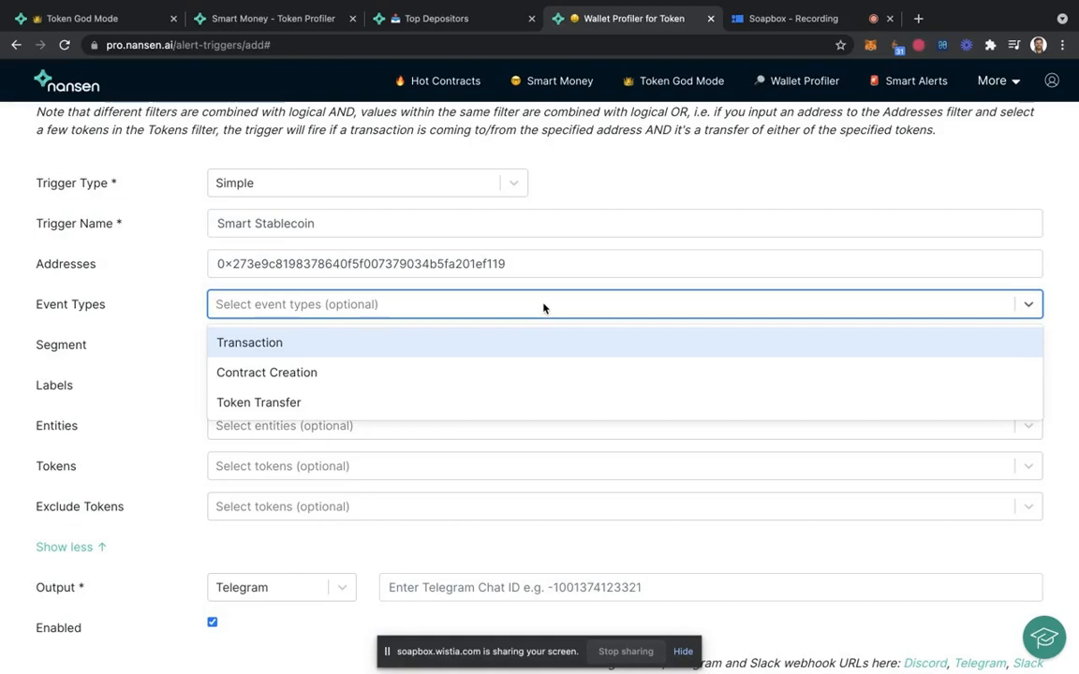
click(249, 341)
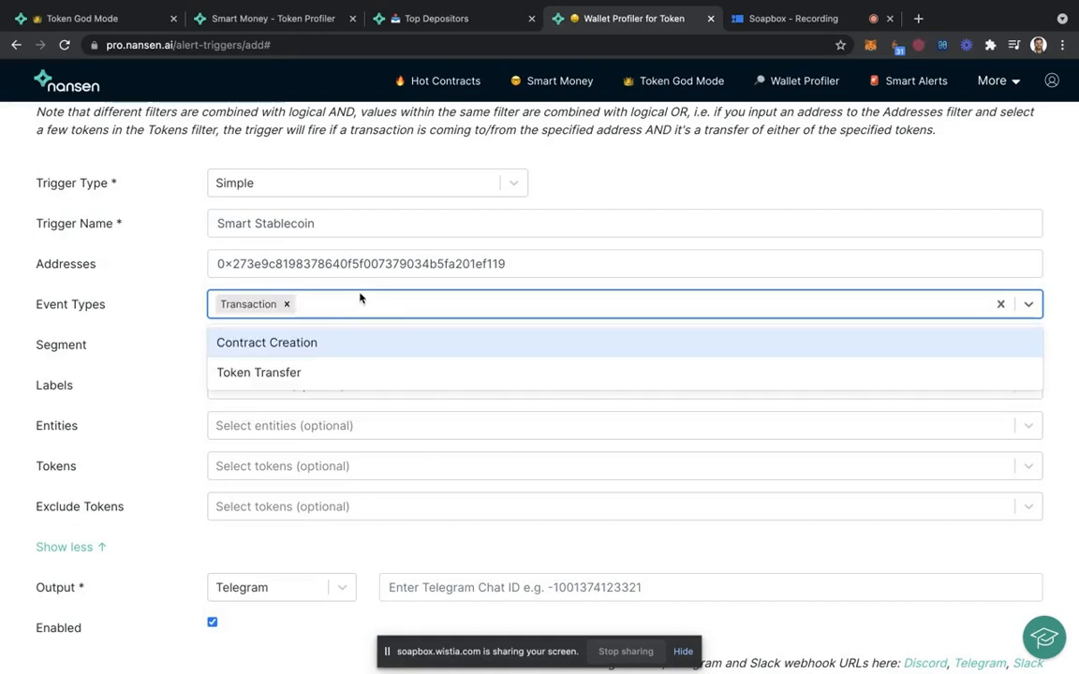
mouse_move(259, 371)
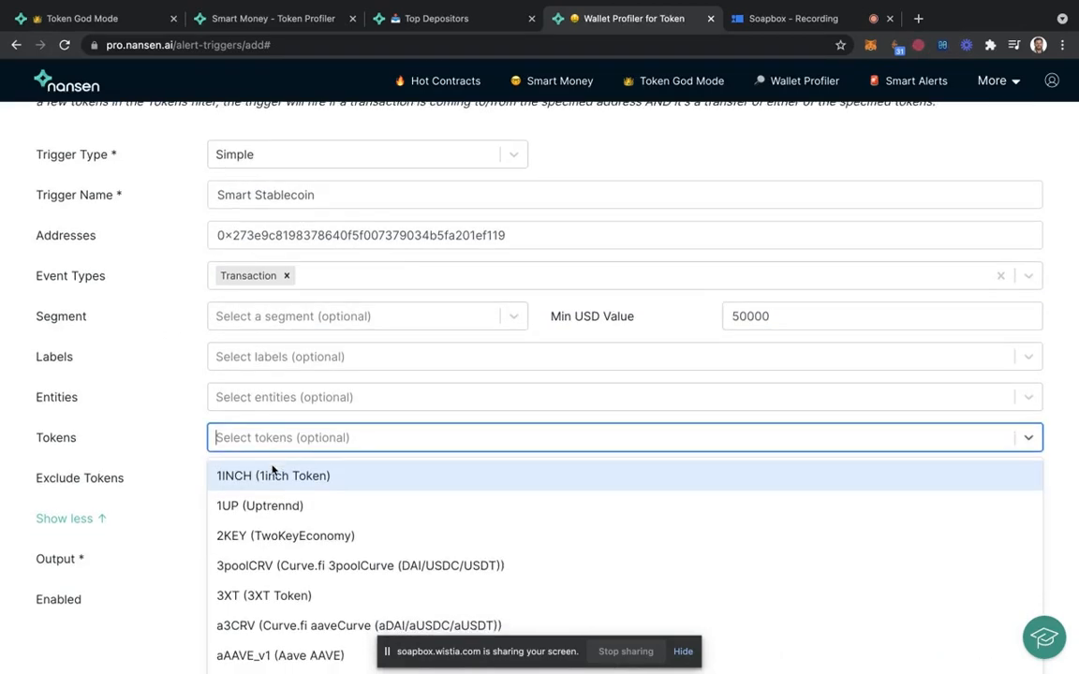
Search 'usdc' in Tokens and select USDC (USD Coin) as the token filter.
text(usdc)
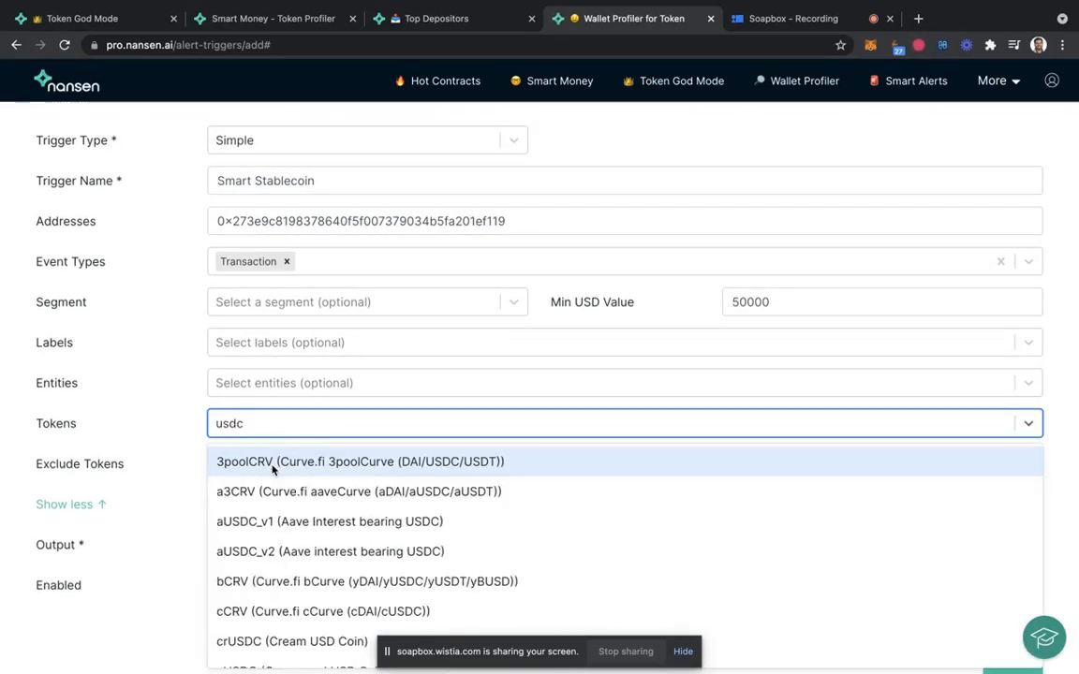
scroll(down, 3)
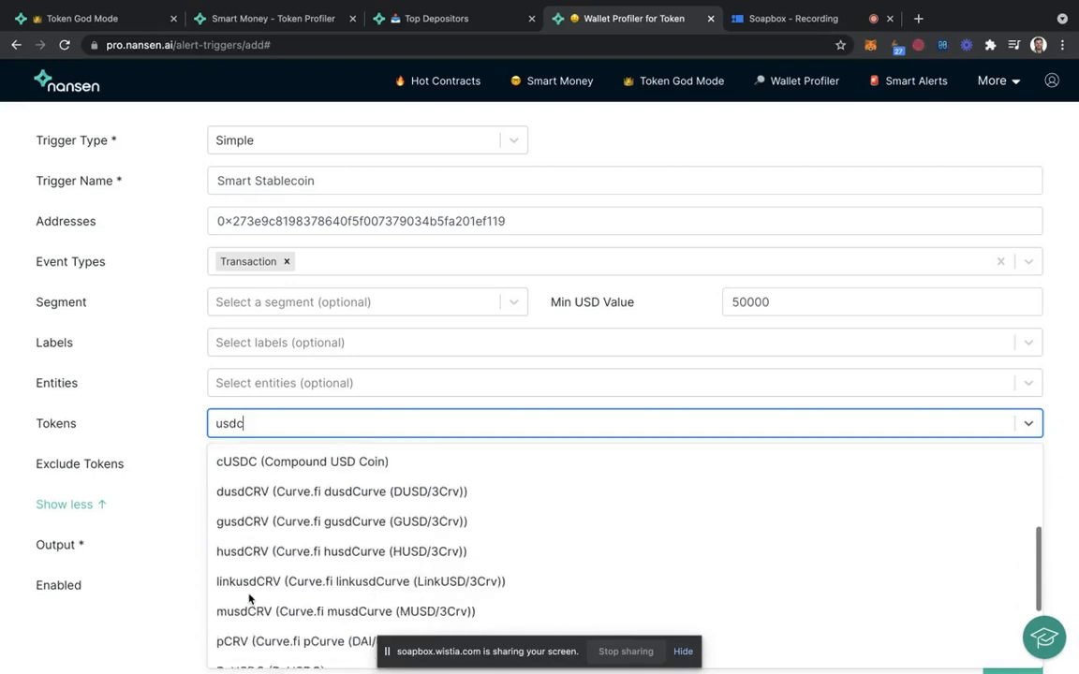
scroll(down, 3)
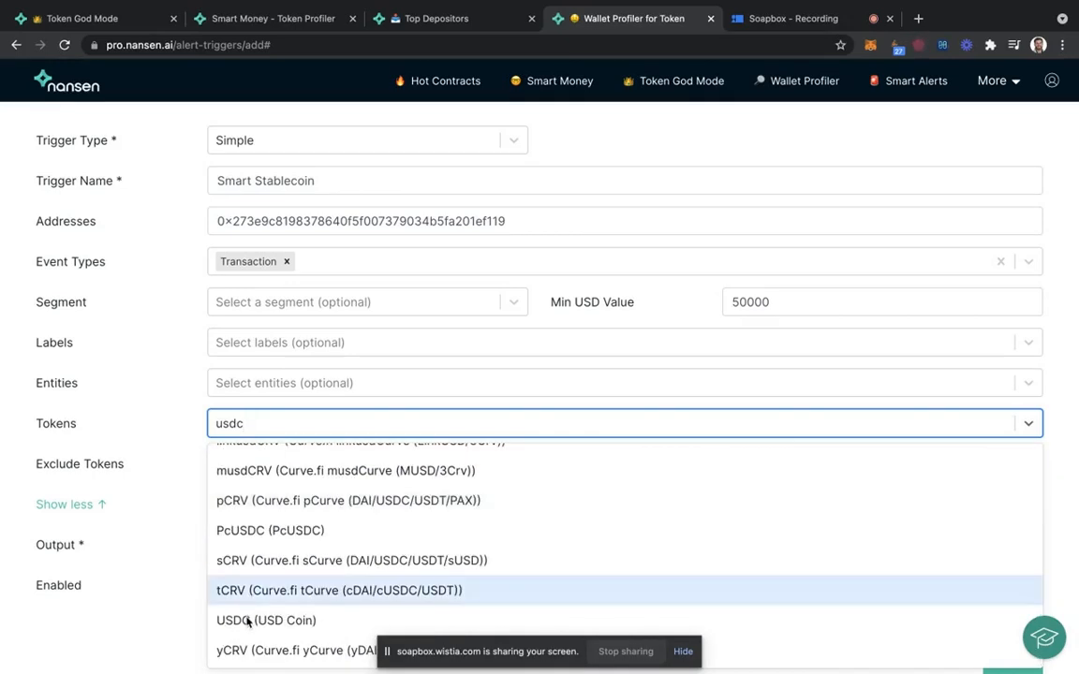
click(266, 620)
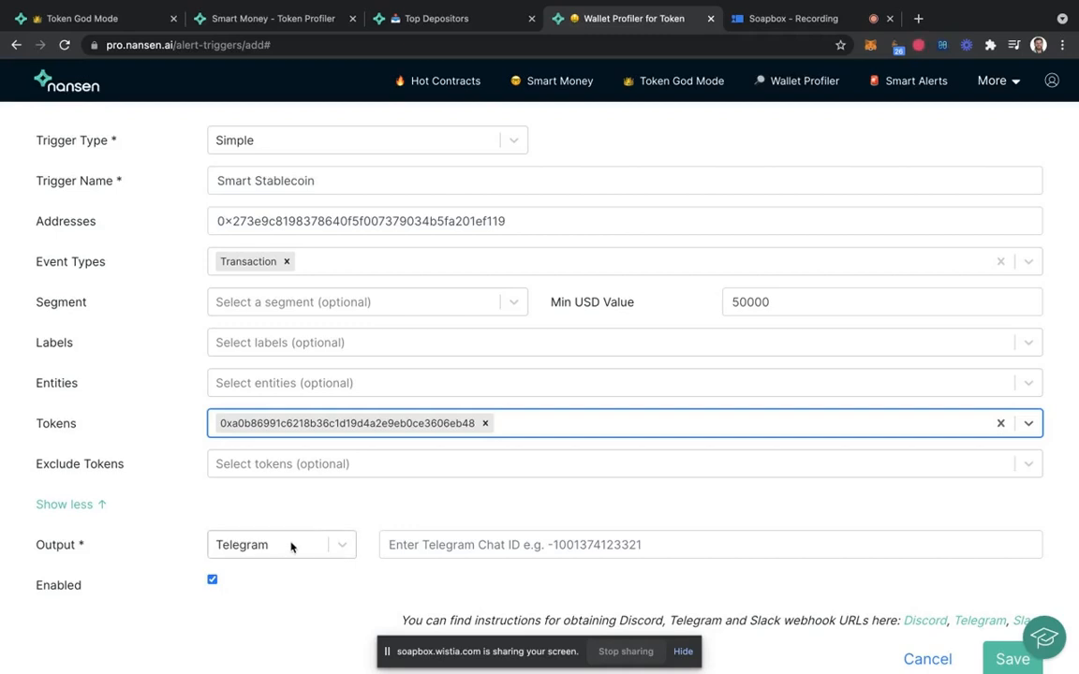
Set the alert Output to Discord instead of Telegram.
click(281, 543)
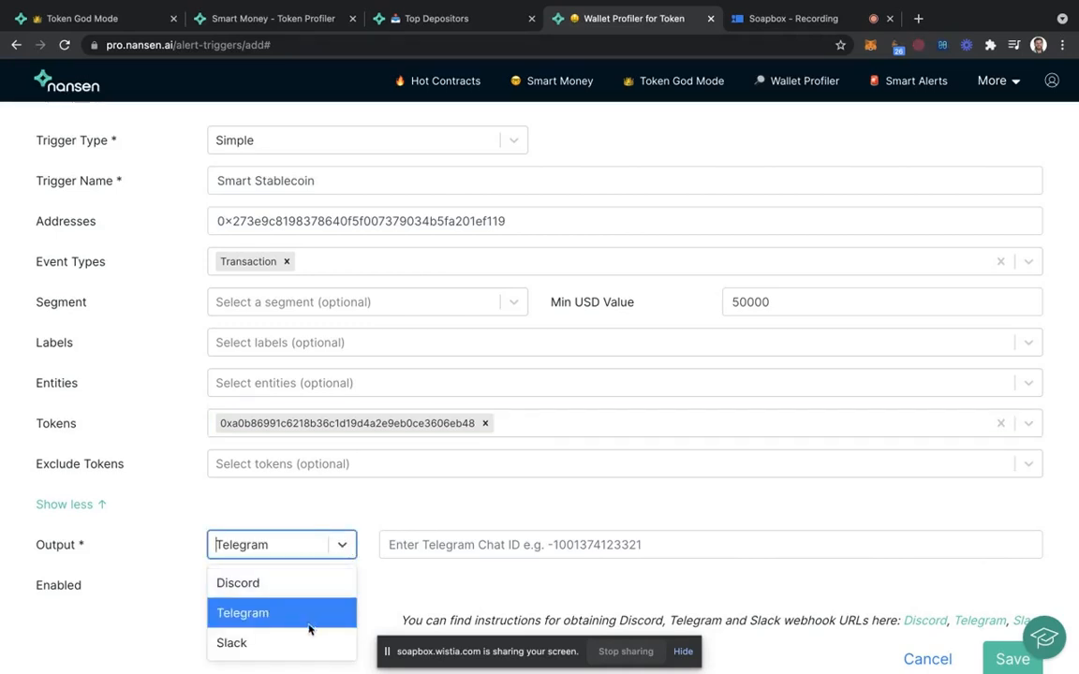
click(238, 583)
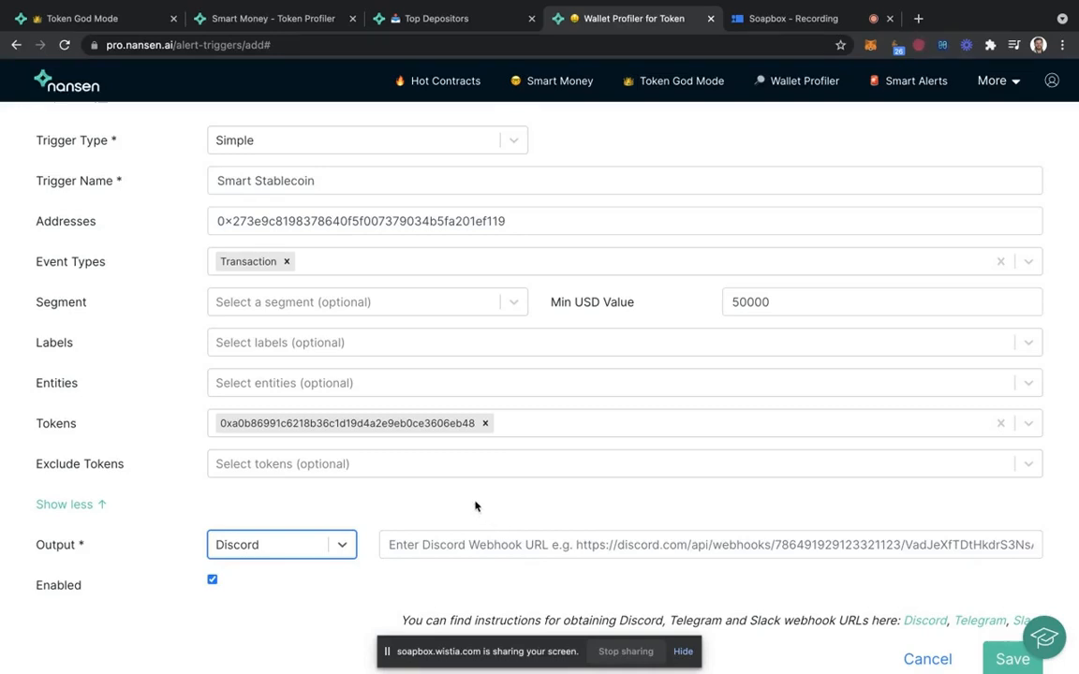
mouse_move(693, 478)
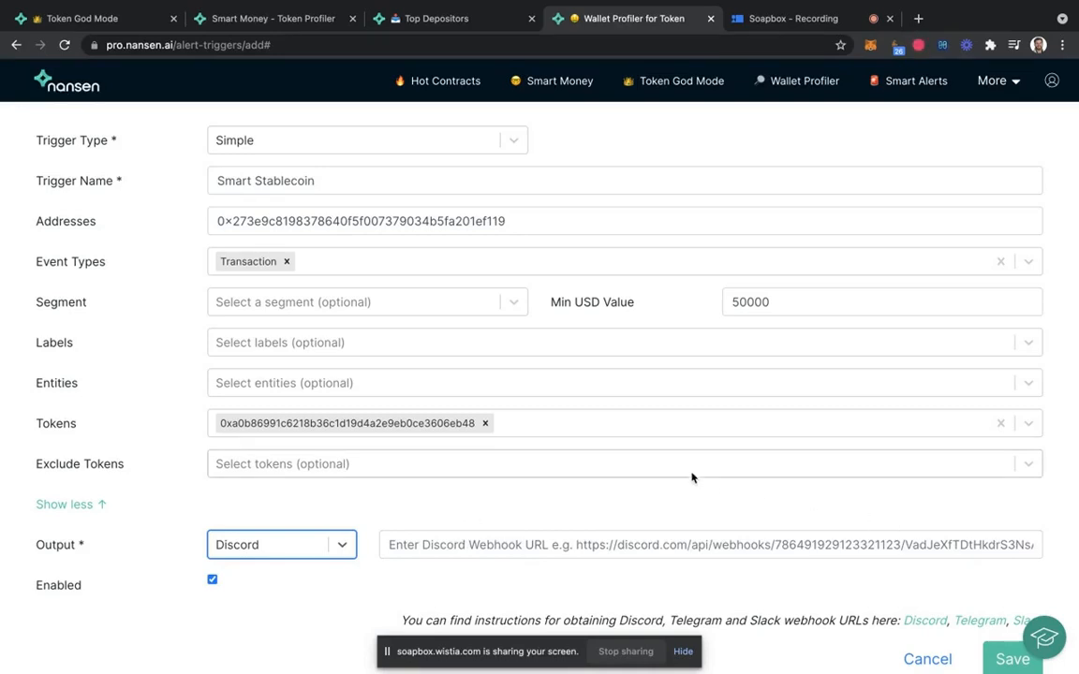